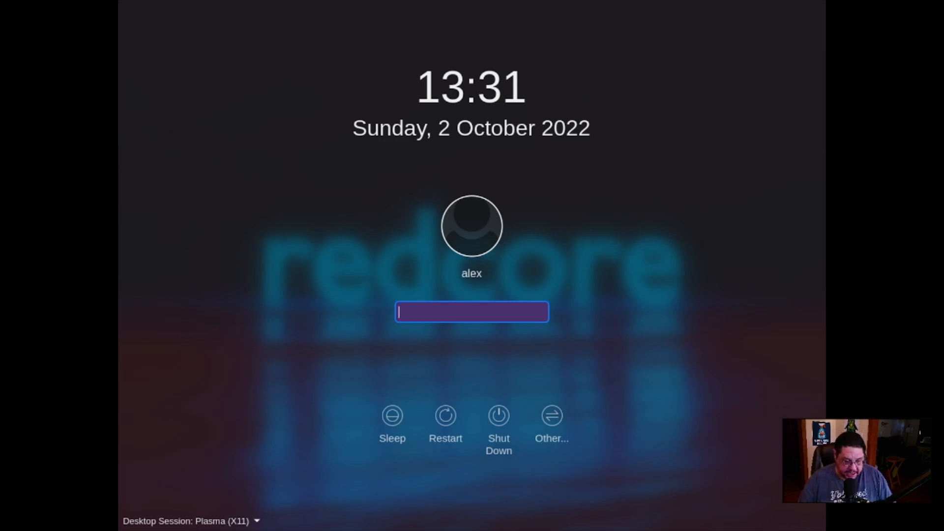
# Log in at the SDDM screen with the password and dismiss Mailspring's welcome window
pyautogui.write('••••')
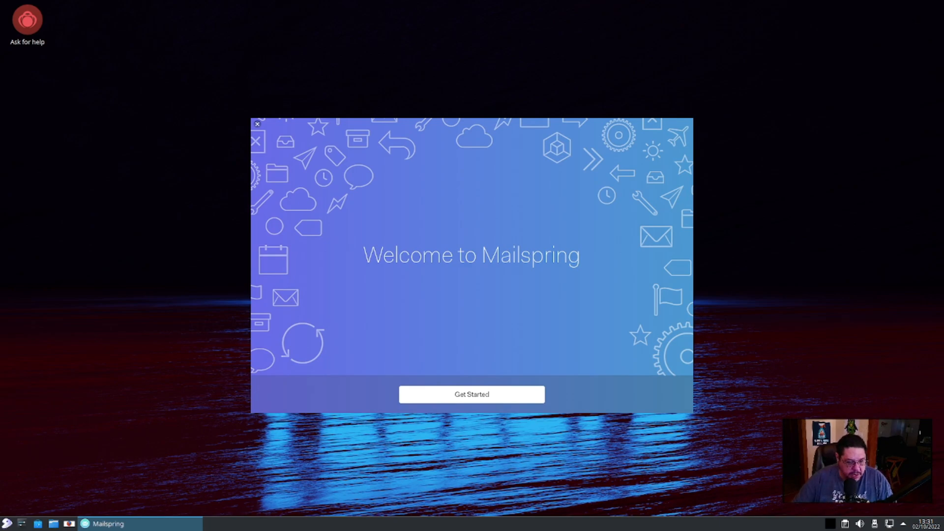
pyautogui.click(258, 124)
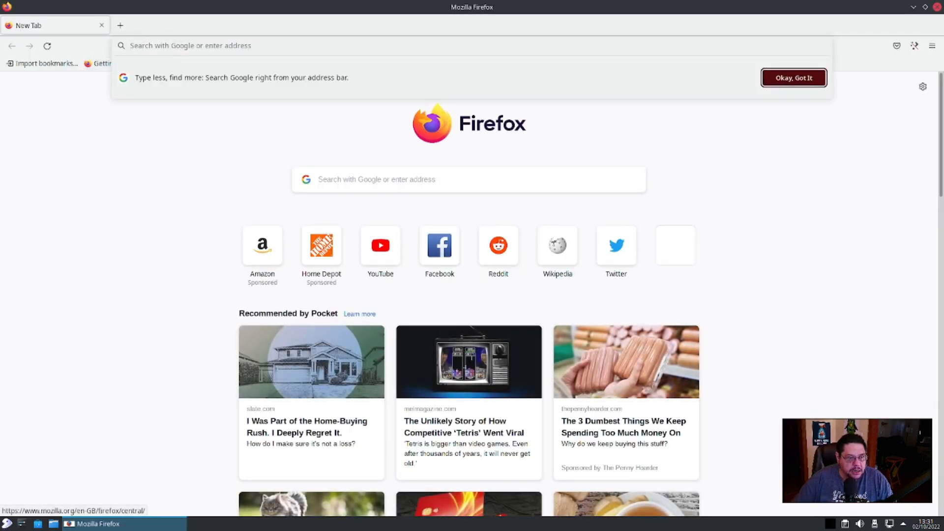
# Search Google for 'redcore linux' and open the Redcore Linux Project home result
pyautogui.write('redcore')
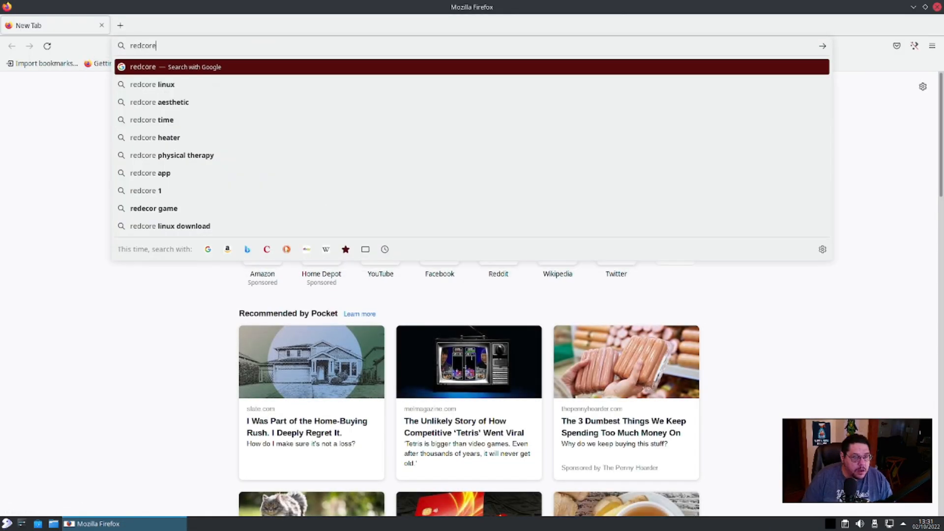
pyautogui.click(153, 84)
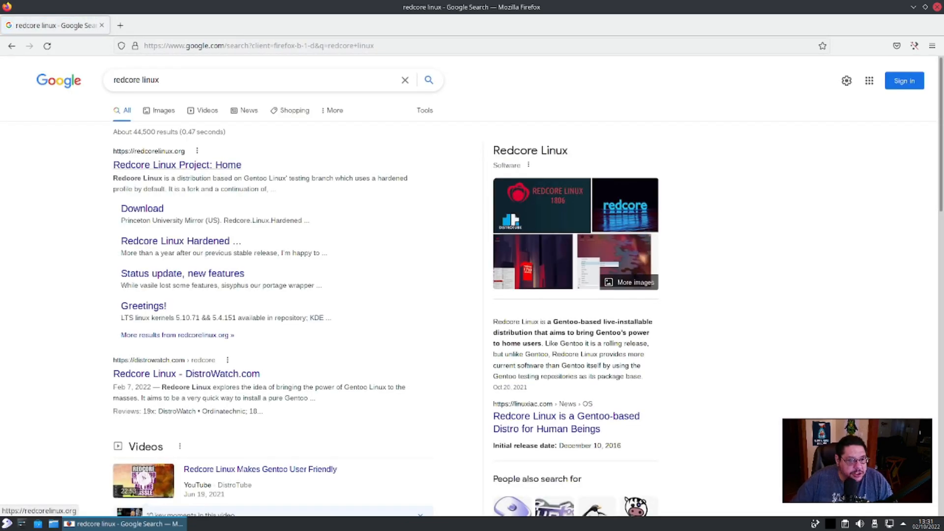
pyautogui.click(177, 164)
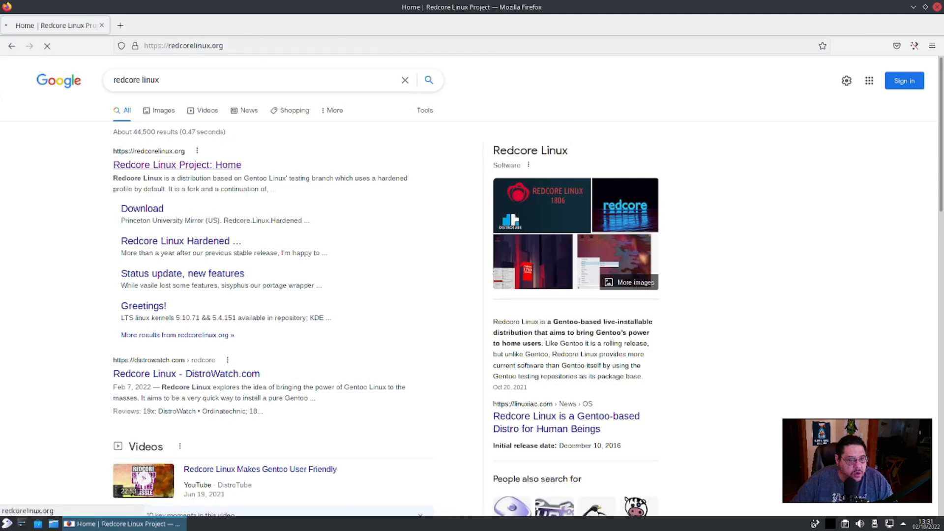
# Load redcorelinux.org and scroll down through its introduction sections
pyautogui.click(176, 164)
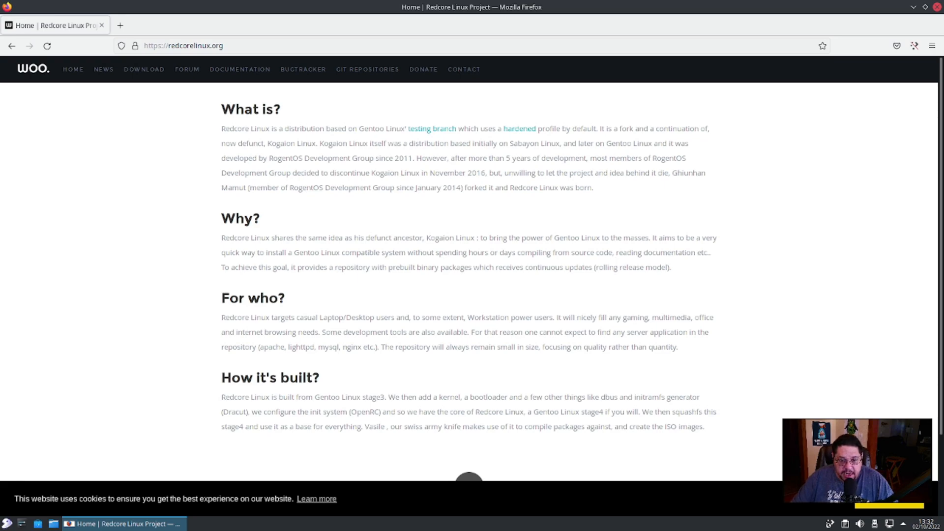
pyautogui.scroll(-3)
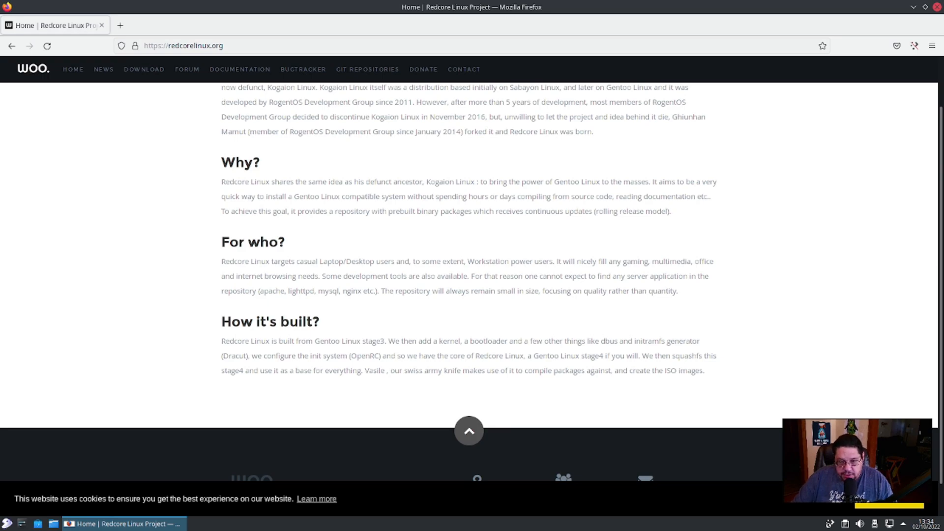
pyautogui.scroll(-3)
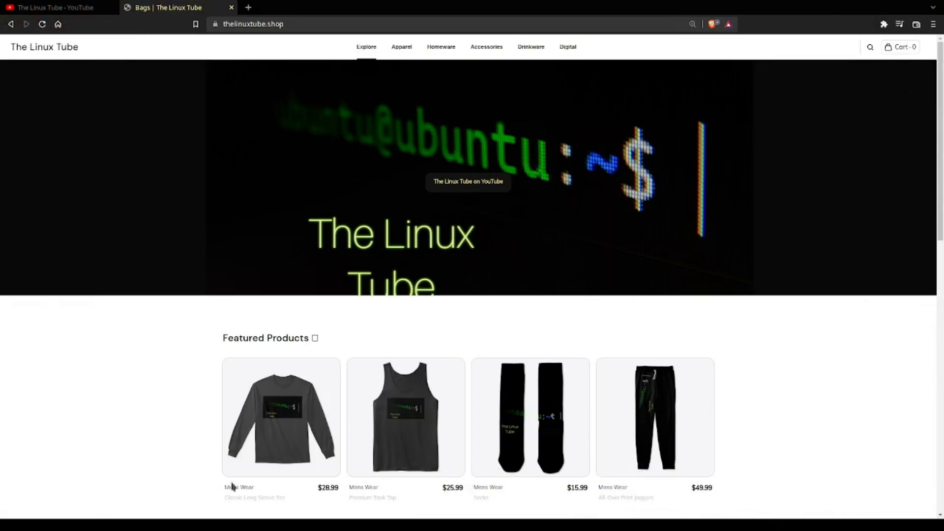
pyautogui.moveTo(48, 435)
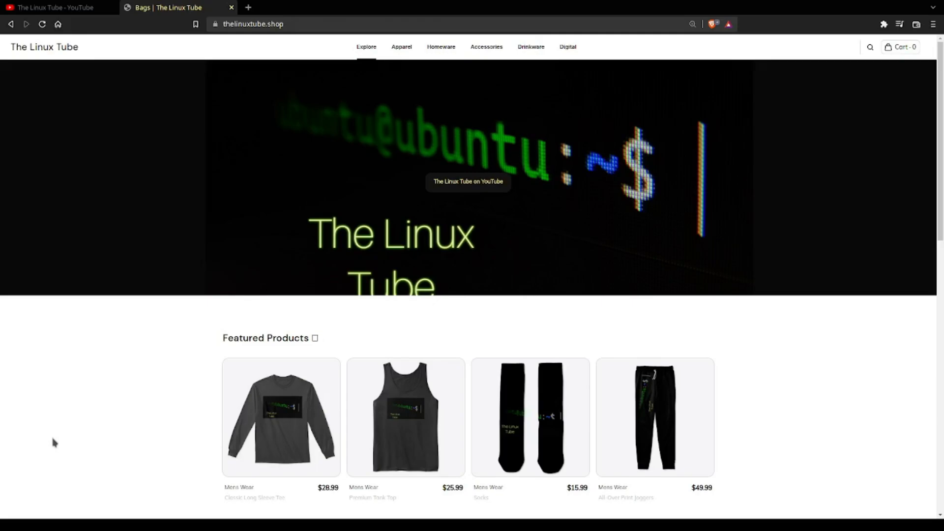
pyautogui.moveTo(53, 452)
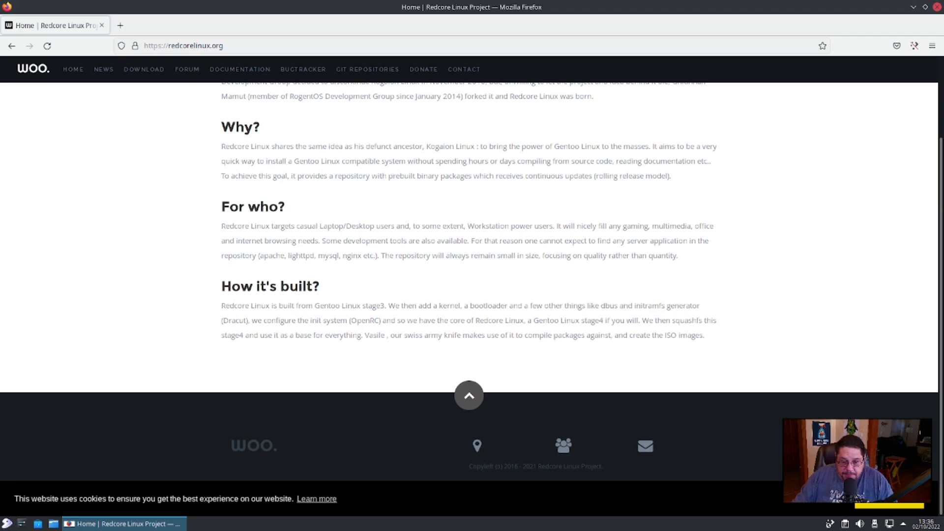
pyautogui.scroll(-3)
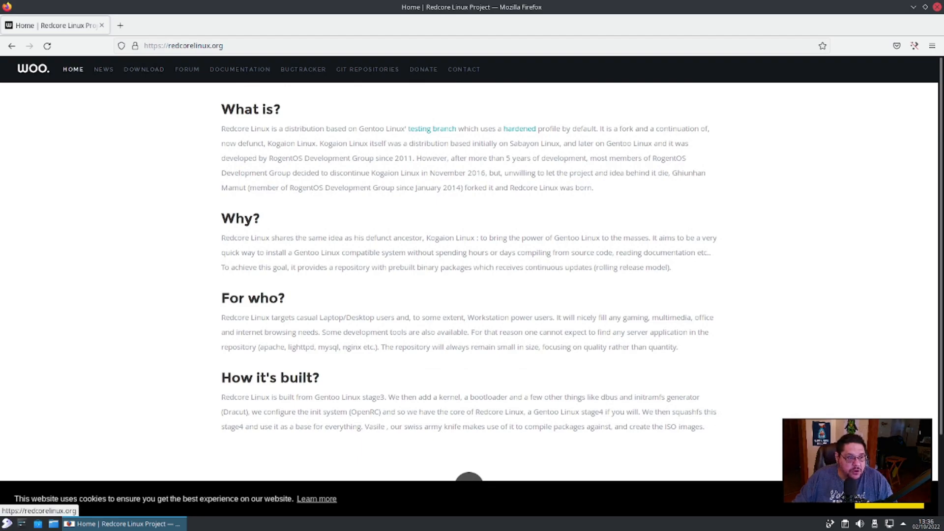
pyautogui.moveTo(103, 69)
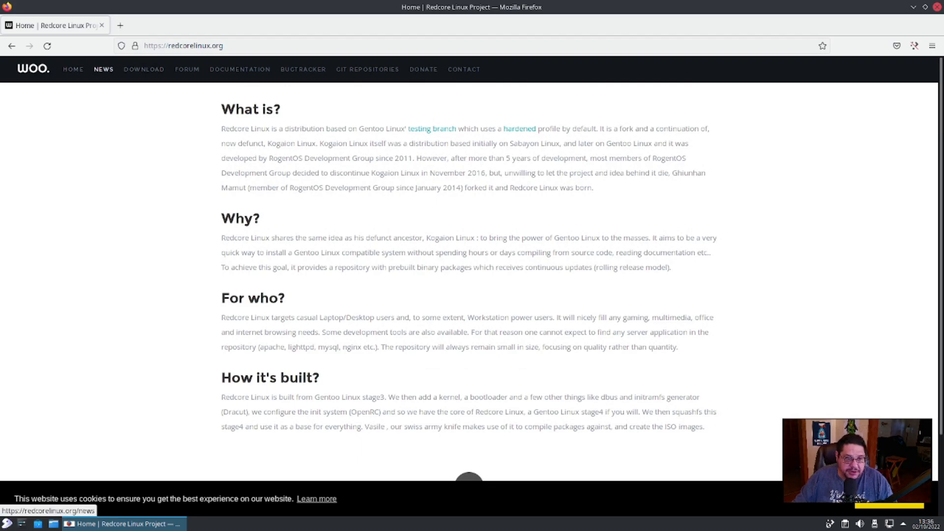
# Open the DOWNLOAD page and scroll through the Hardened 2102 KDE mirror list
pyautogui.click(144, 69)
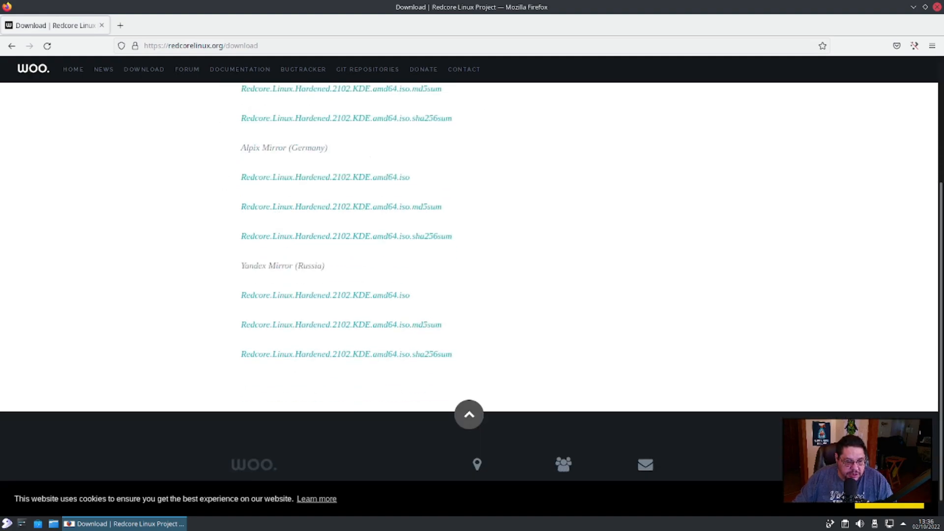
pyautogui.scroll(-3)
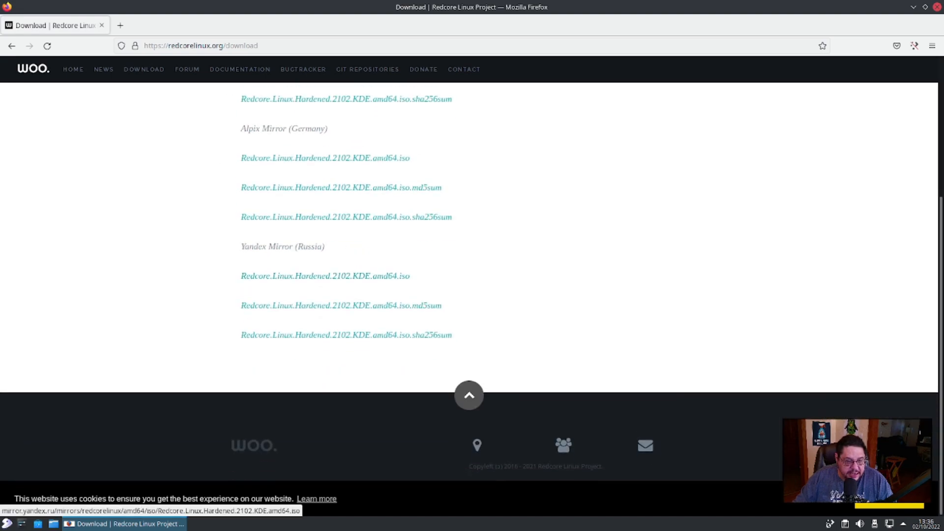
pyautogui.scroll(3)
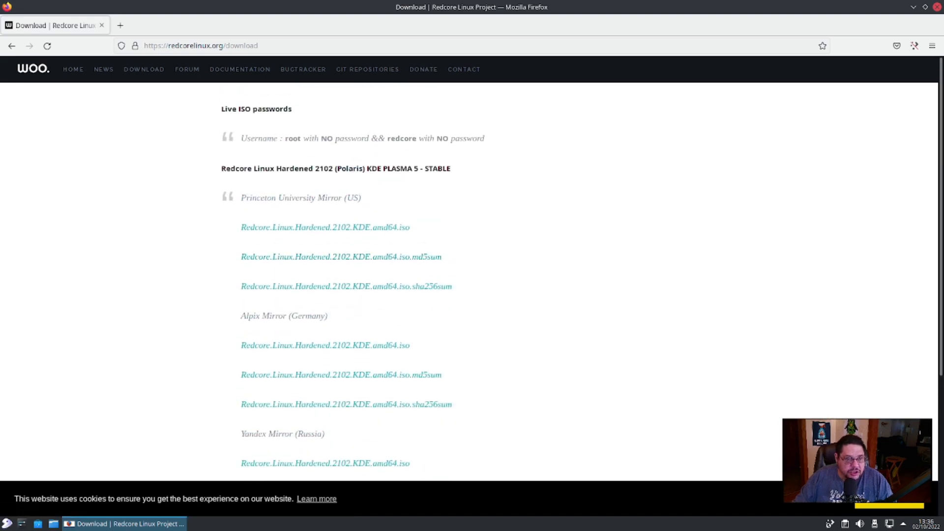
pyautogui.click(187, 69)
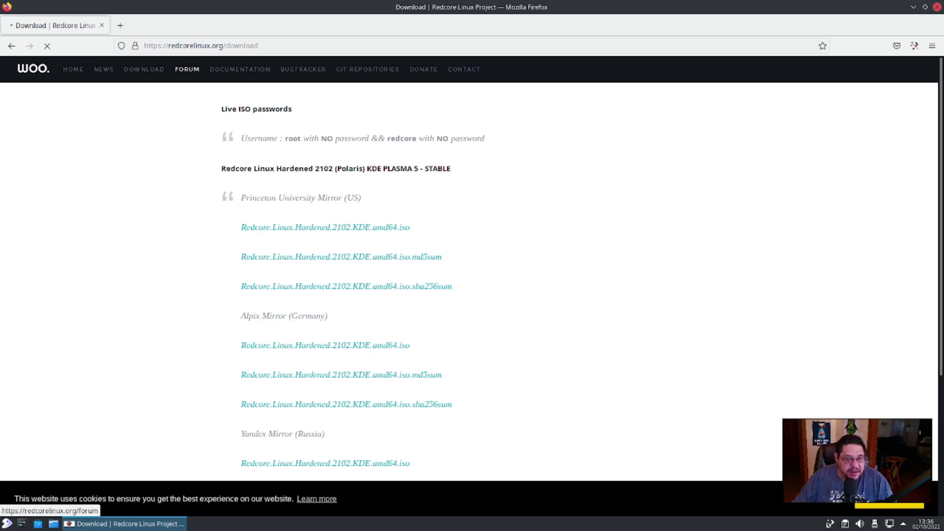
pyautogui.click(187, 69)
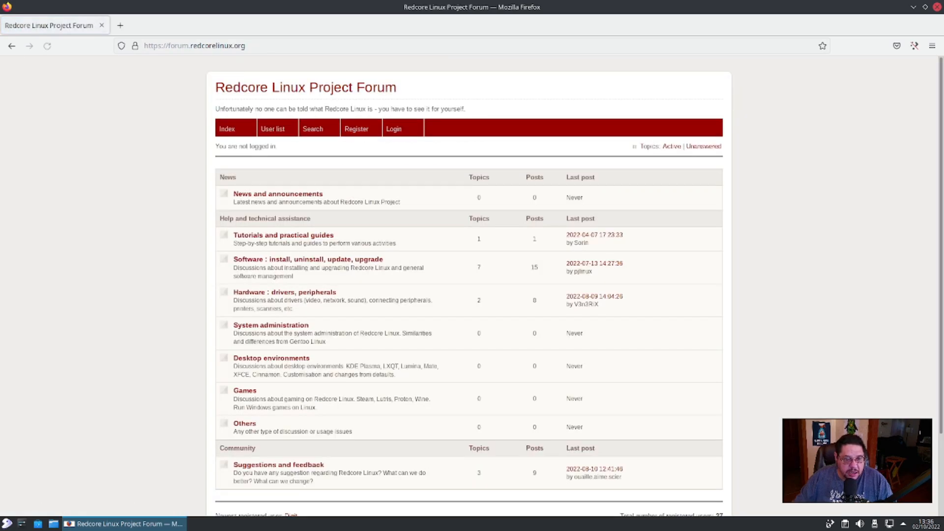
pyautogui.scroll(-3)
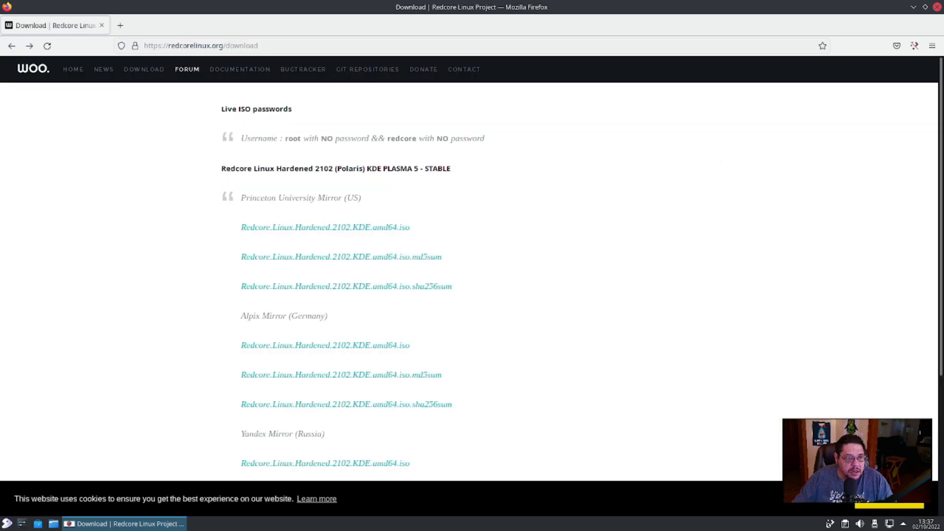
pyautogui.click(238, 69)
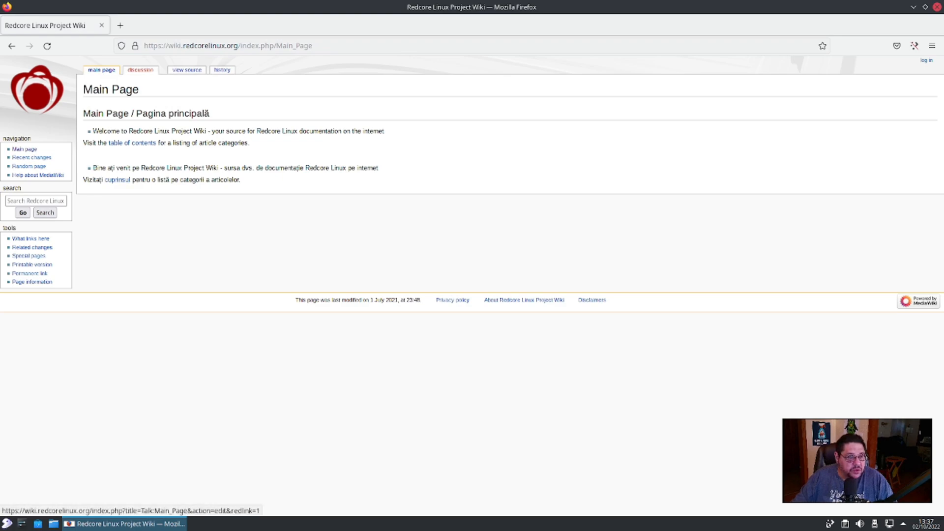
pyautogui.click(47, 46)
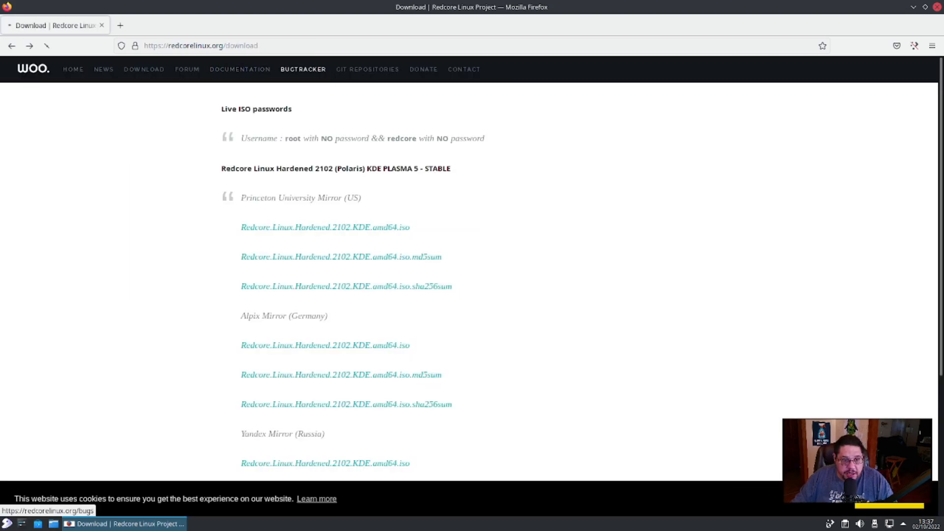
pyautogui.click(325, 227)
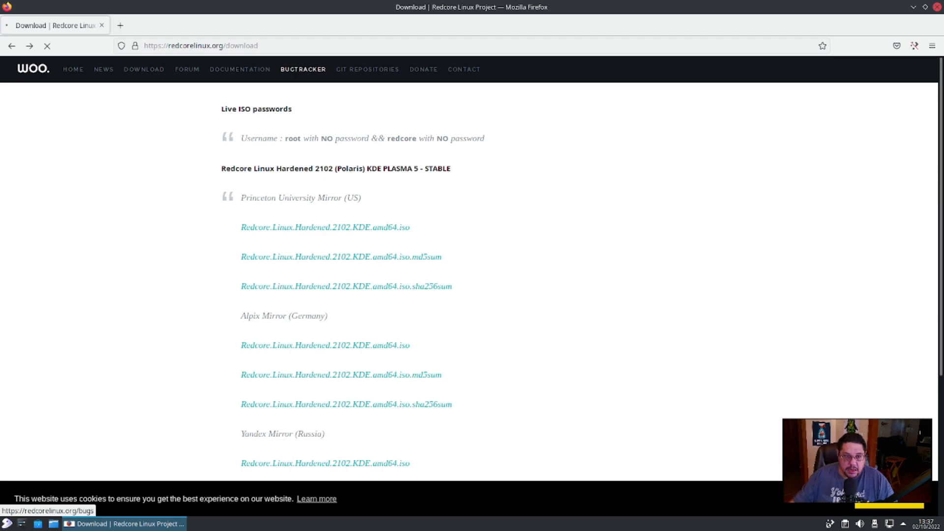
pyautogui.click(303, 69)
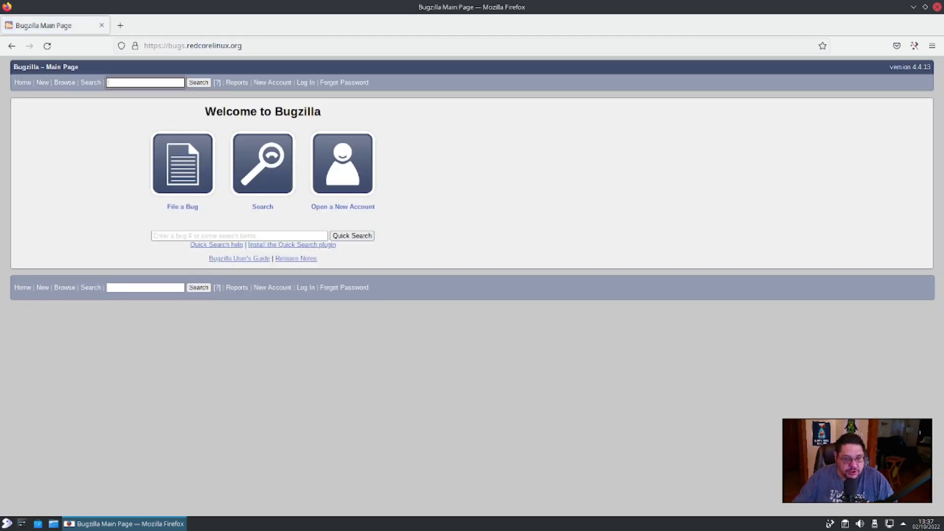
pyautogui.moveTo(342, 163)
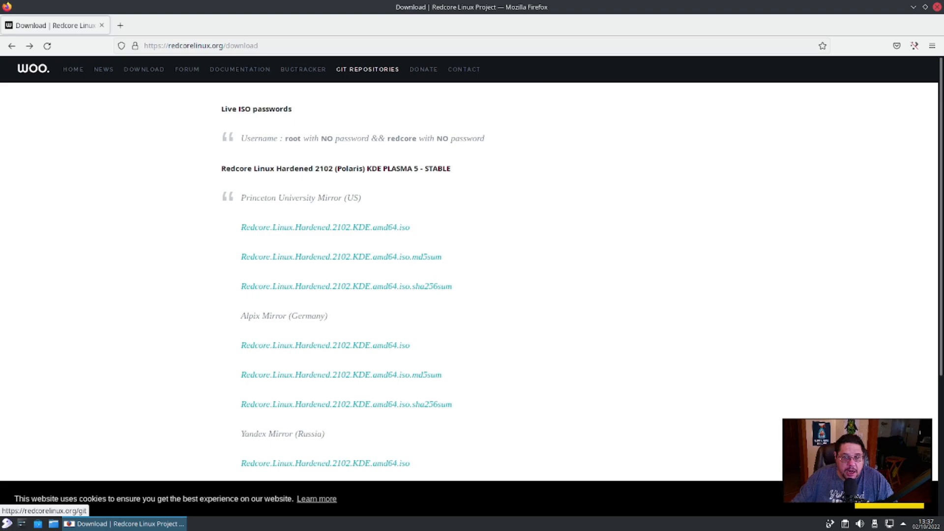
pyautogui.click(367, 69)
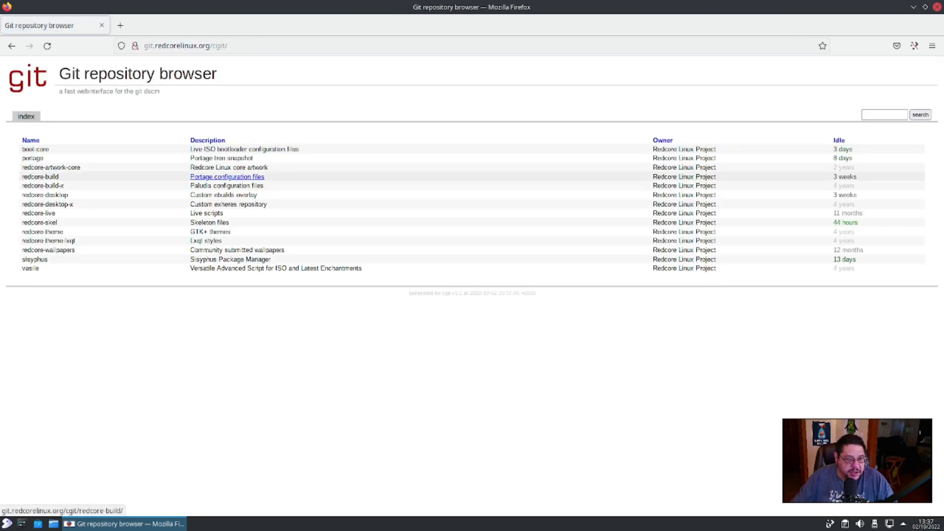
pyautogui.moveTo(39, 214)
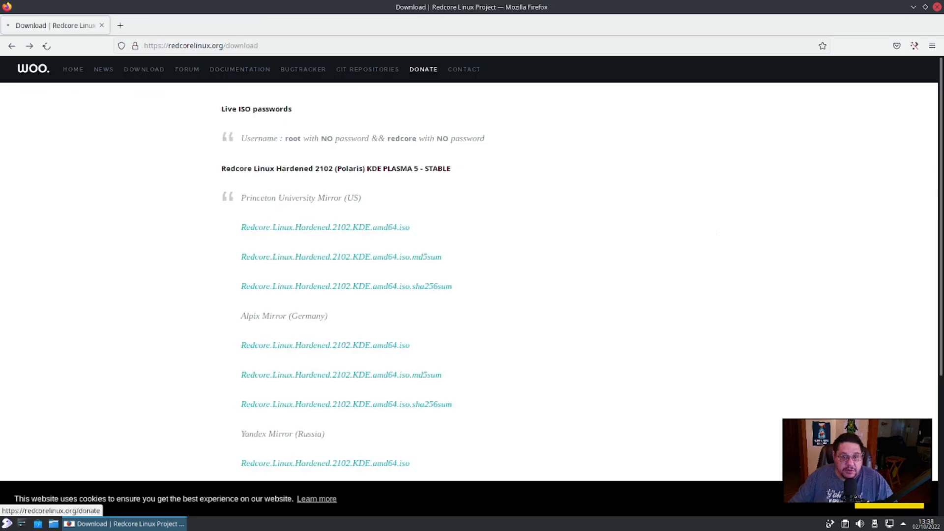
# Visit the DONATE page, then the CONTACT page with mail, Facebook and IRC listings
pyautogui.click(423, 69)
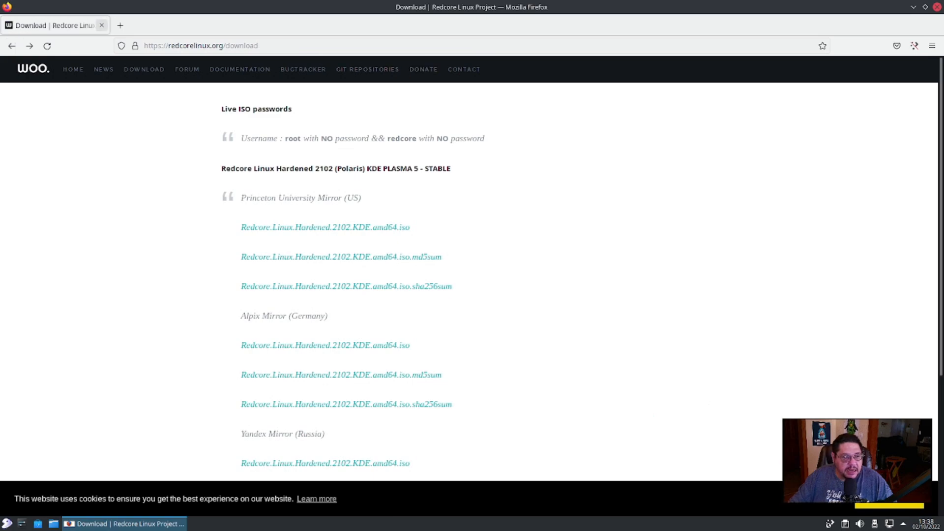
pyautogui.moveTo(423, 69)
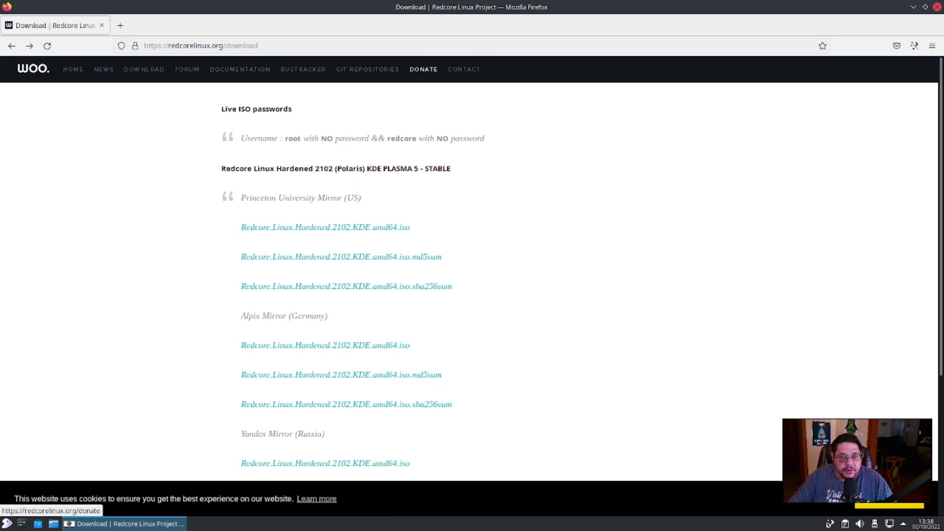
pyautogui.click(463, 69)
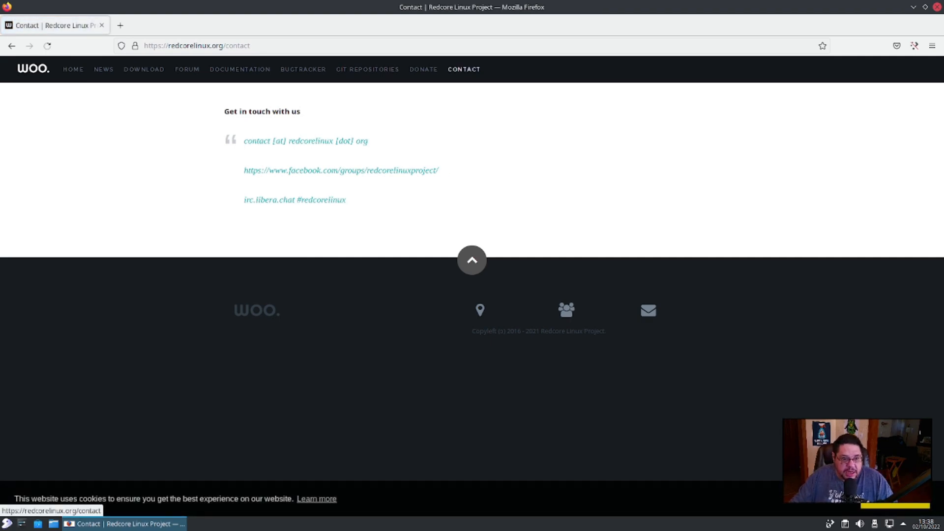
pyautogui.moveTo(305, 141)
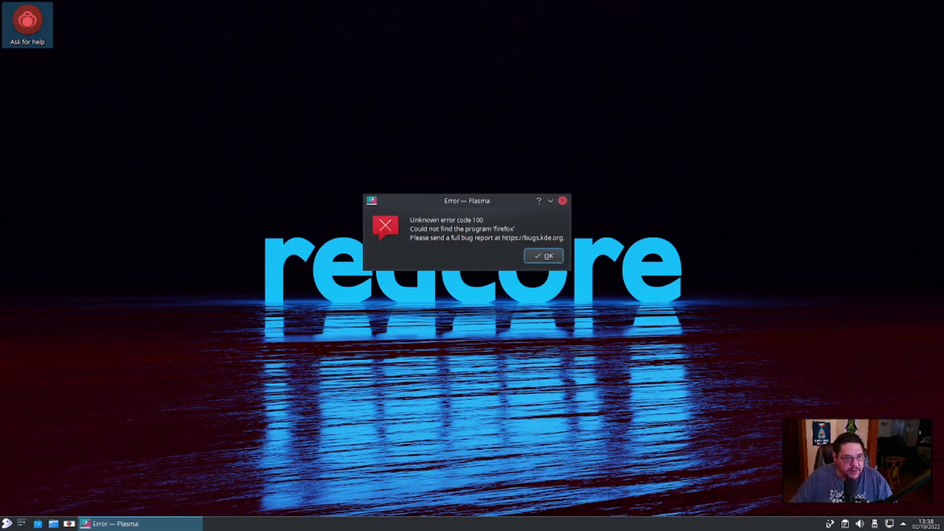
pyautogui.click(543, 255)
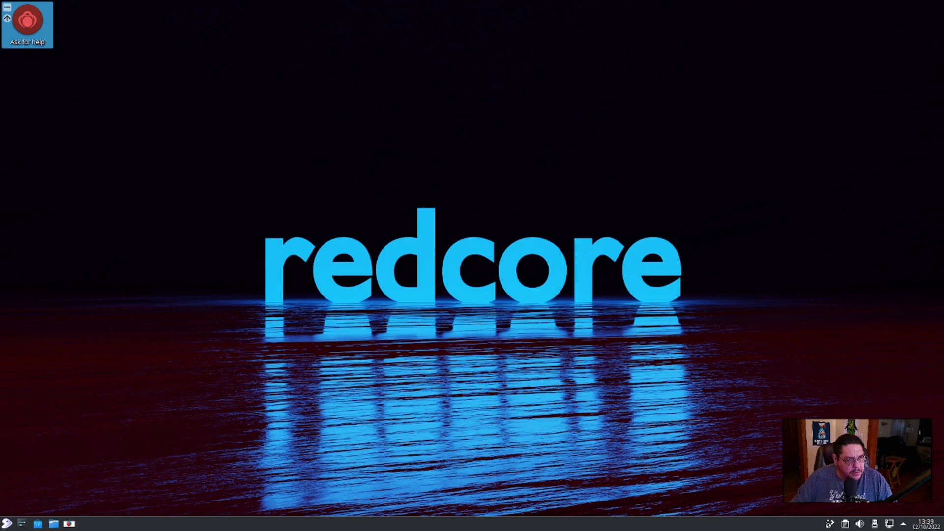
pyautogui.click(8, 522)
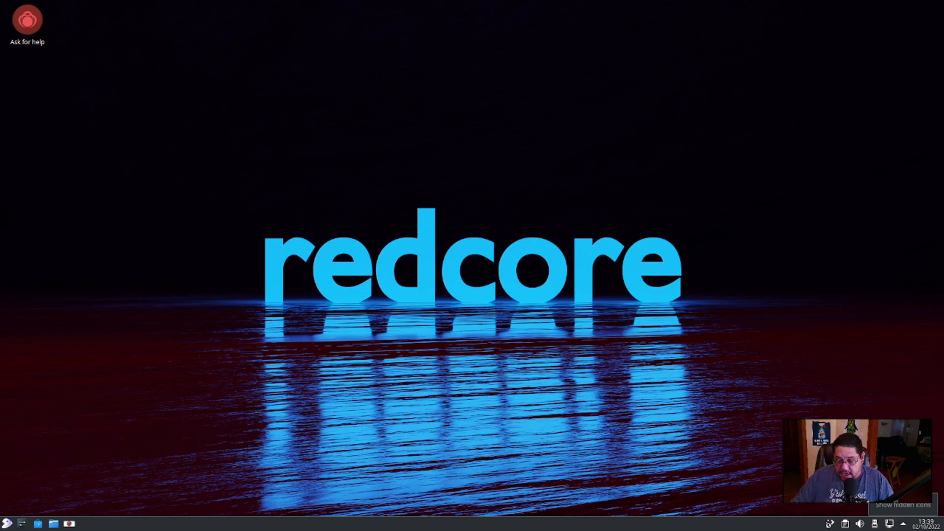
pyautogui.click(901, 523)
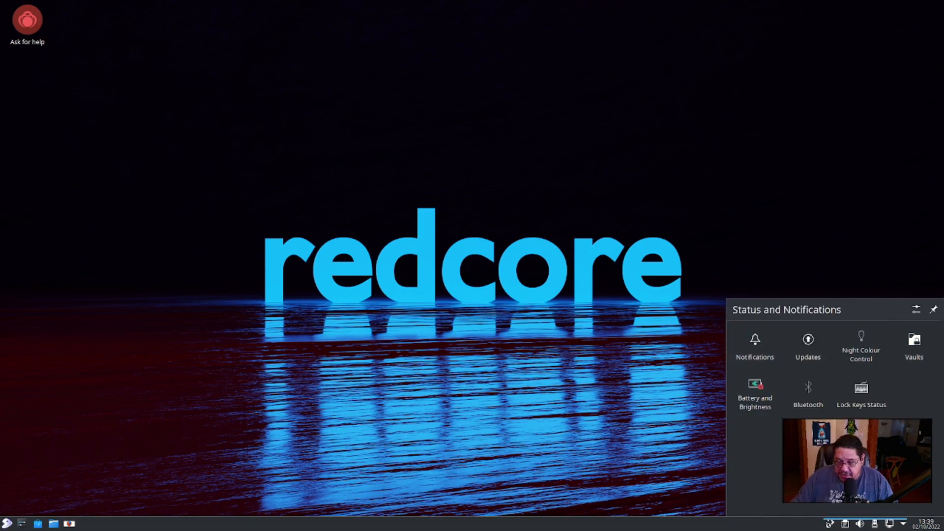
pyautogui.click(807, 346)
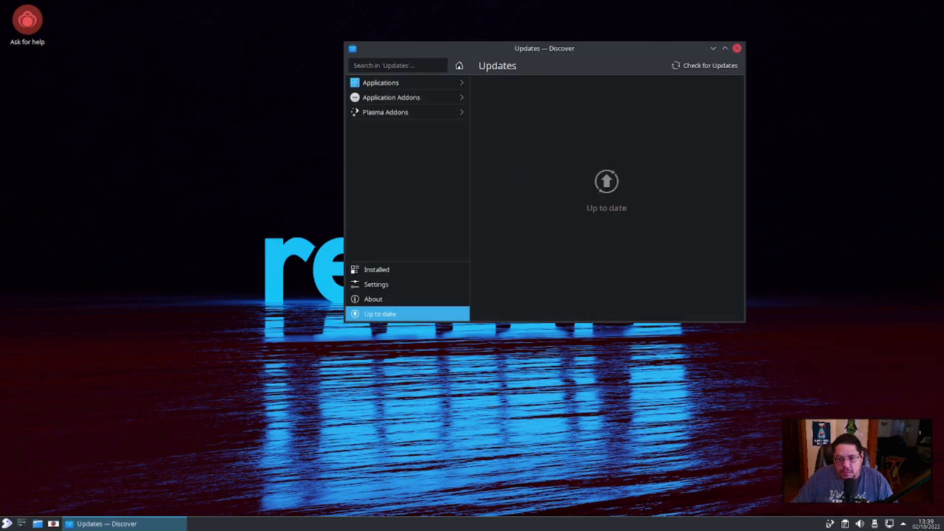
pyautogui.click(736, 48)
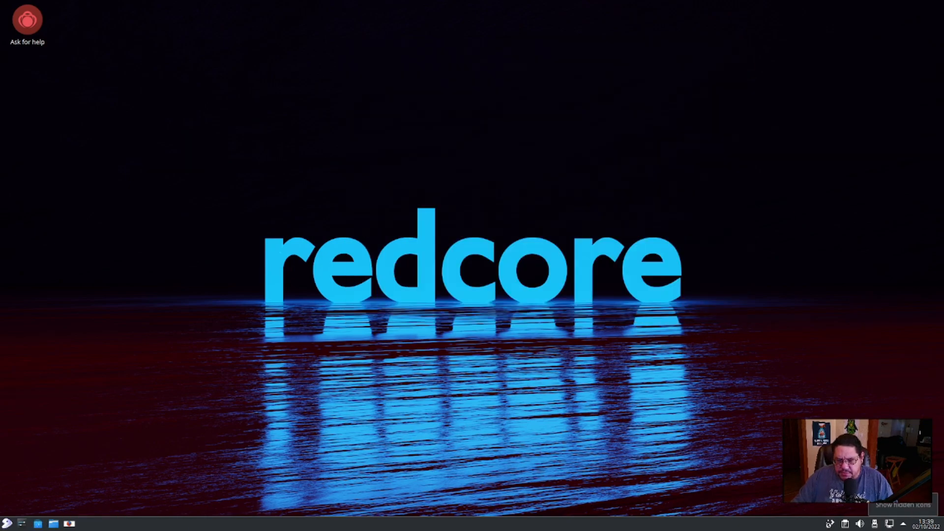
# Launch Sisyphus GUI from the System menu and enter the root password
pyautogui.click(8, 522)
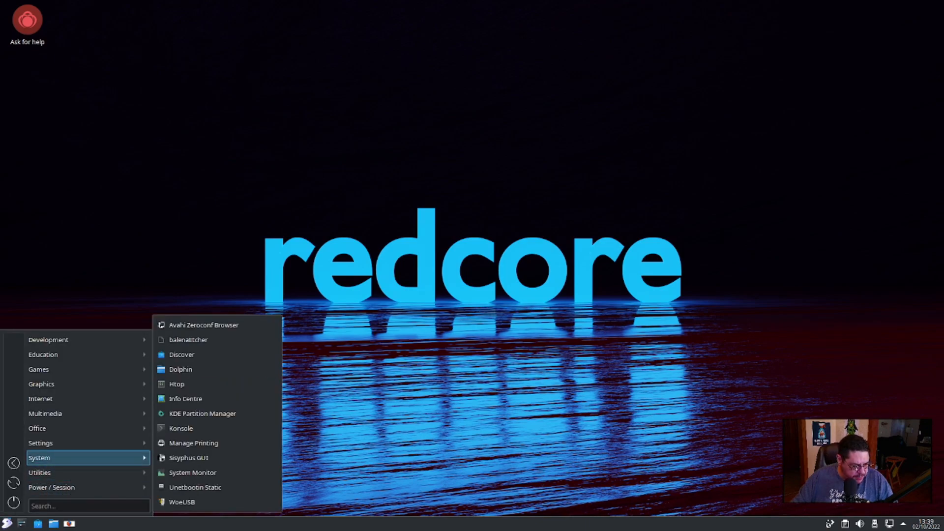
pyautogui.moveTo(188, 457)
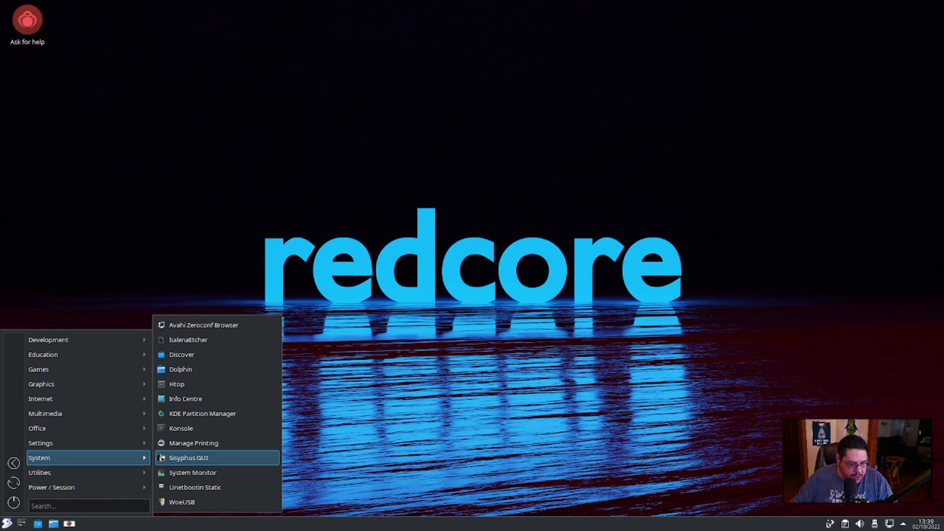
pyautogui.click(188, 457)
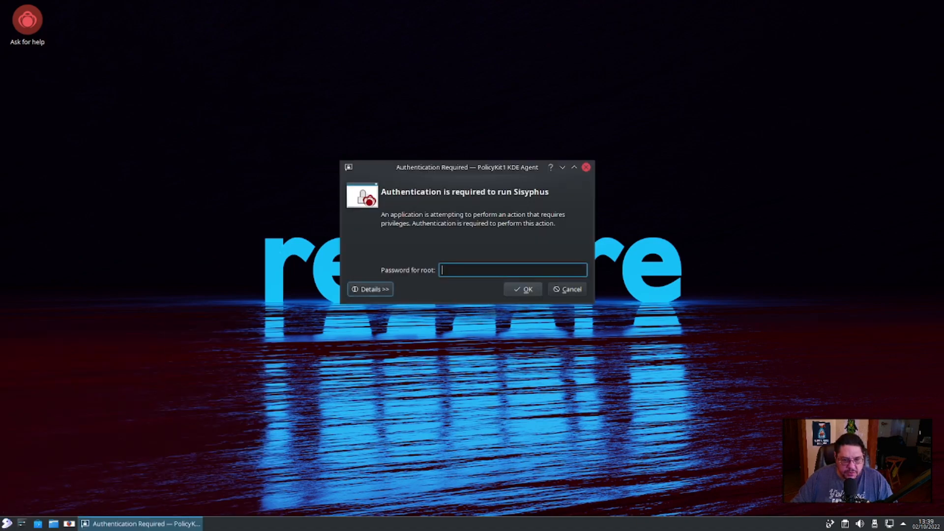
pyautogui.write('••••')
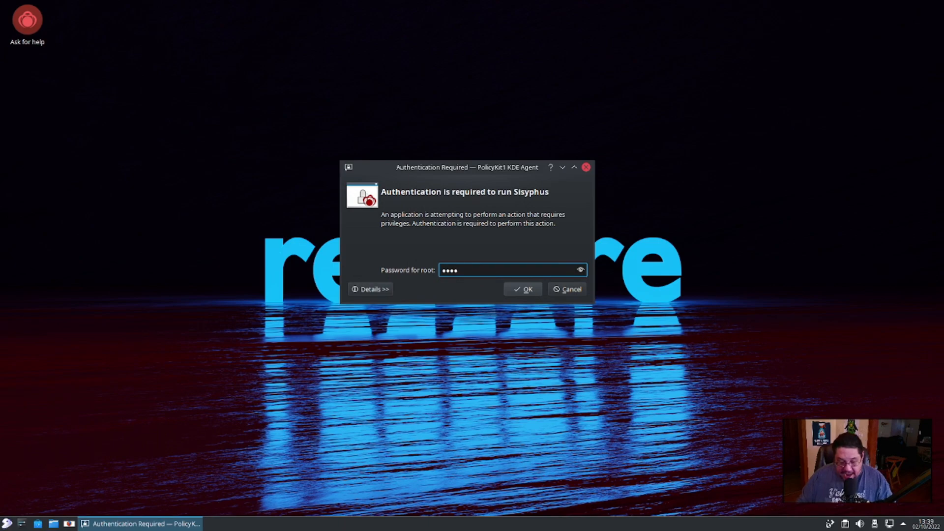
# Authenticate, search for 'obs' and select the obs-studio package for installation
pyautogui.click(521, 289)
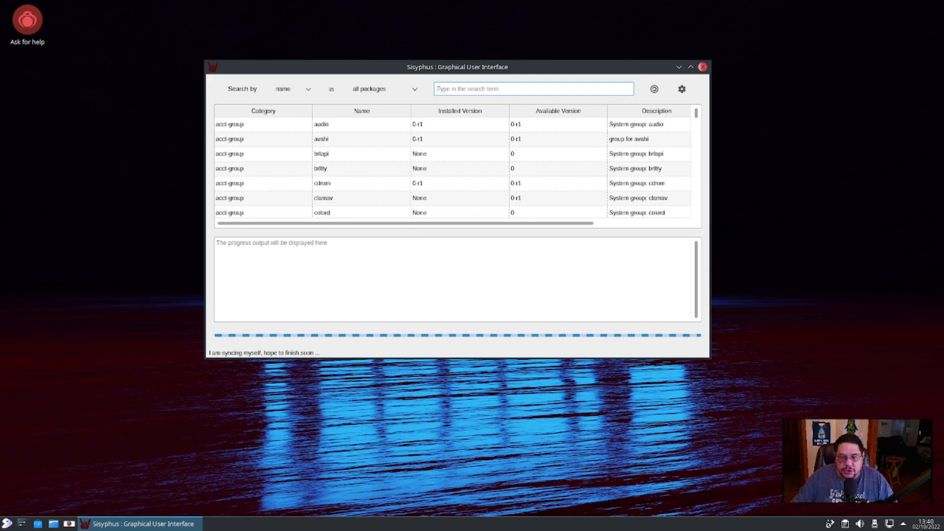
pyautogui.moveTo(701, 67)
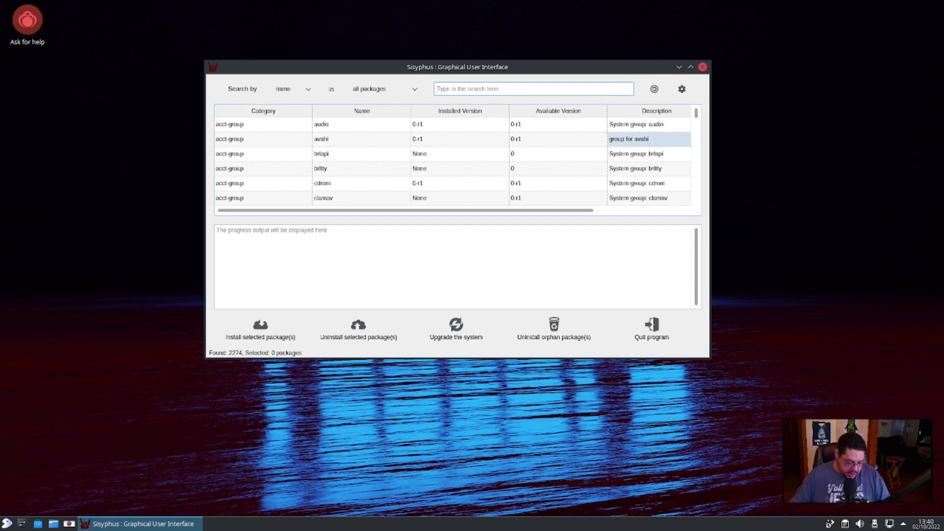
pyautogui.write('obs')
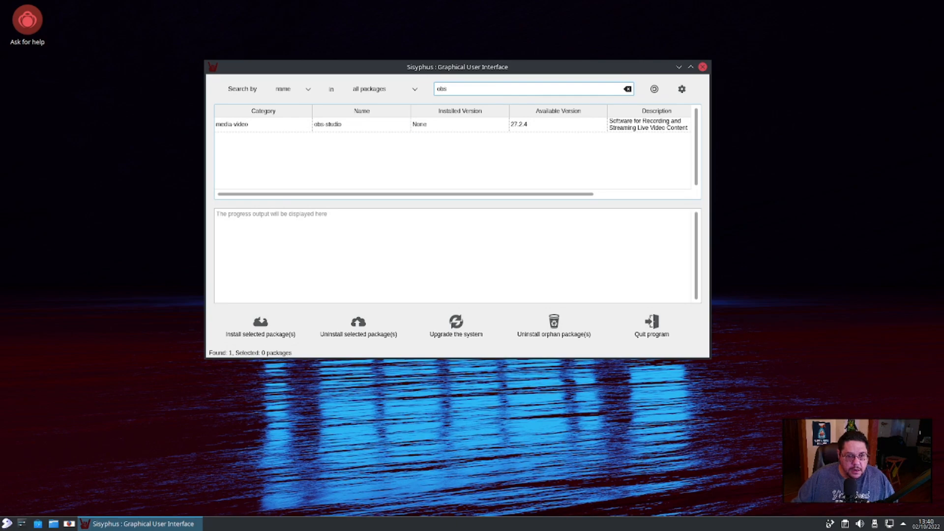
pyautogui.click(326, 123)
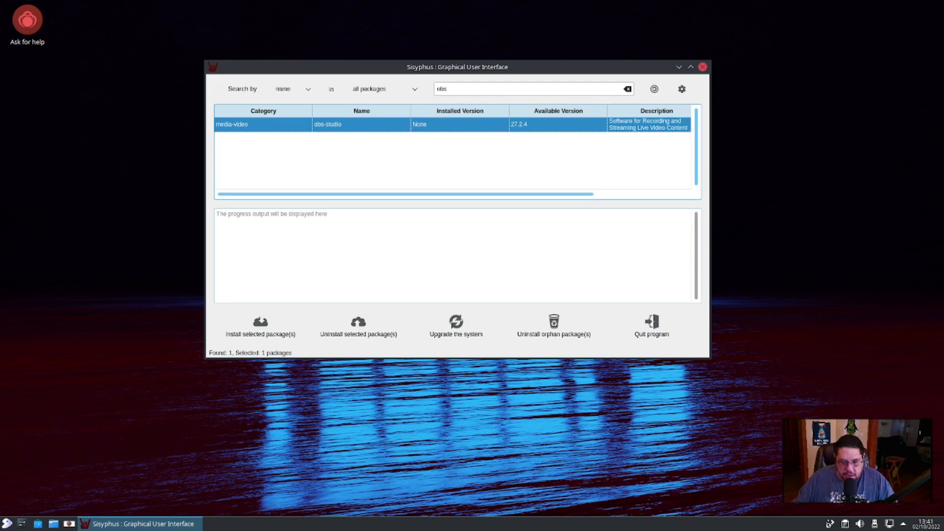
pyautogui.click(260, 322)
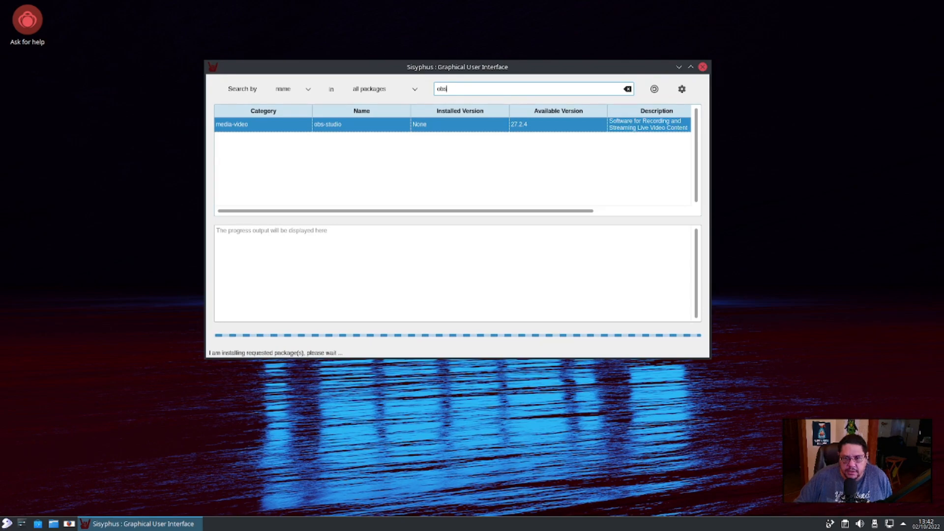
# Quit Sisyphus after the obs-studio installation completes
pyautogui.click(702, 67)
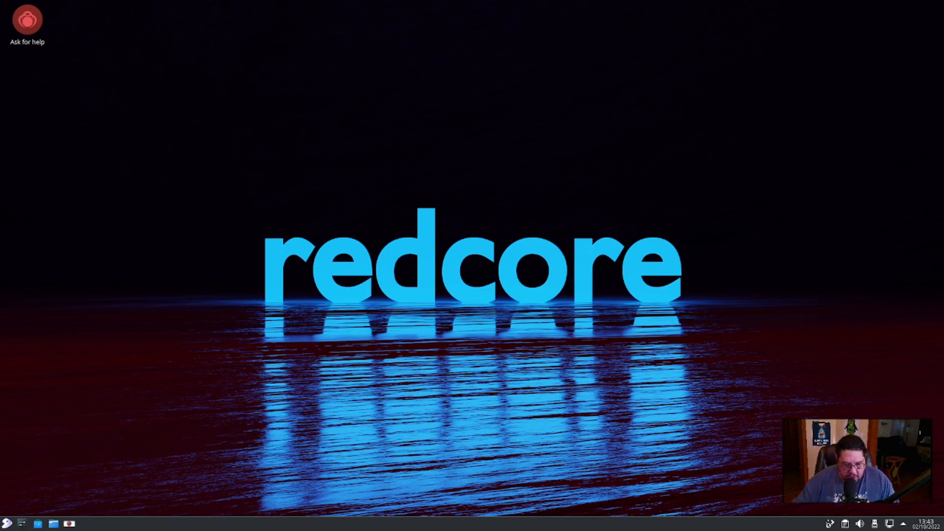
# Open the application launcher to browse its program categories
pyautogui.click(7, 522)
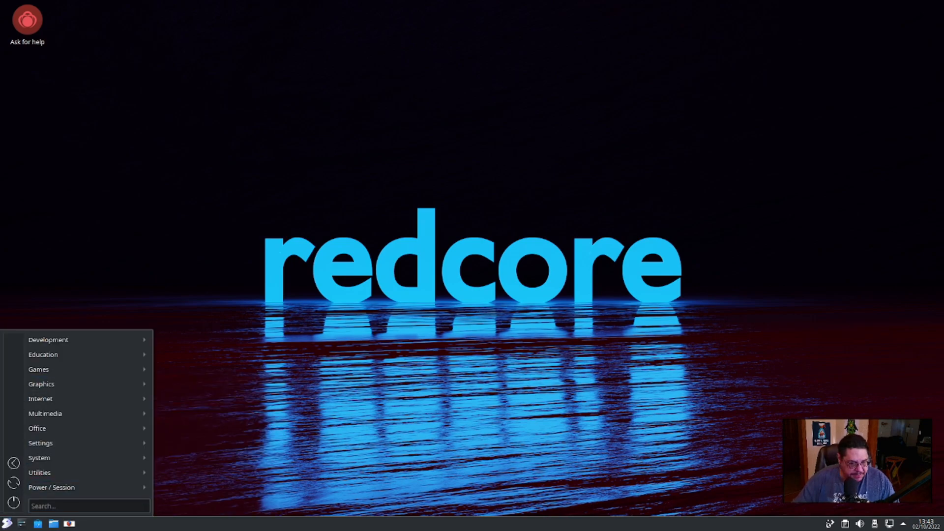
pyautogui.moveTo(48, 339)
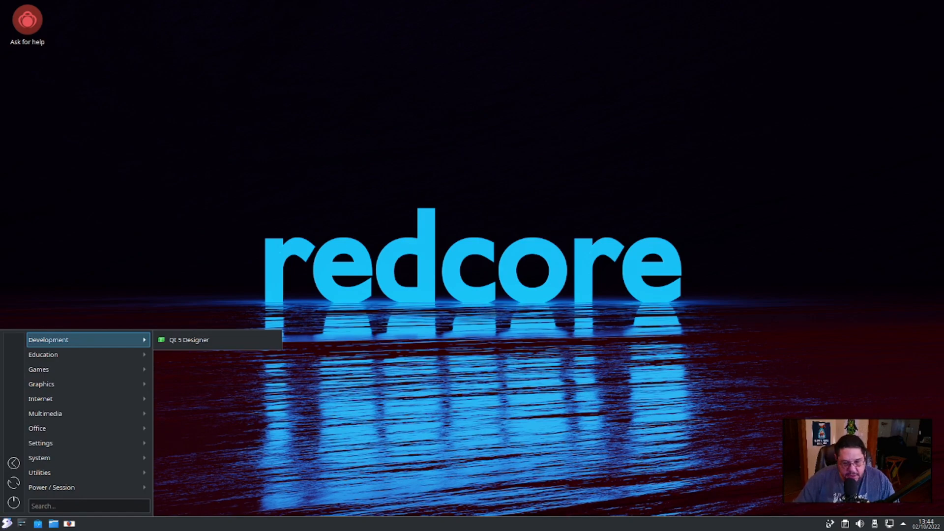
pyautogui.moveTo(42, 354)
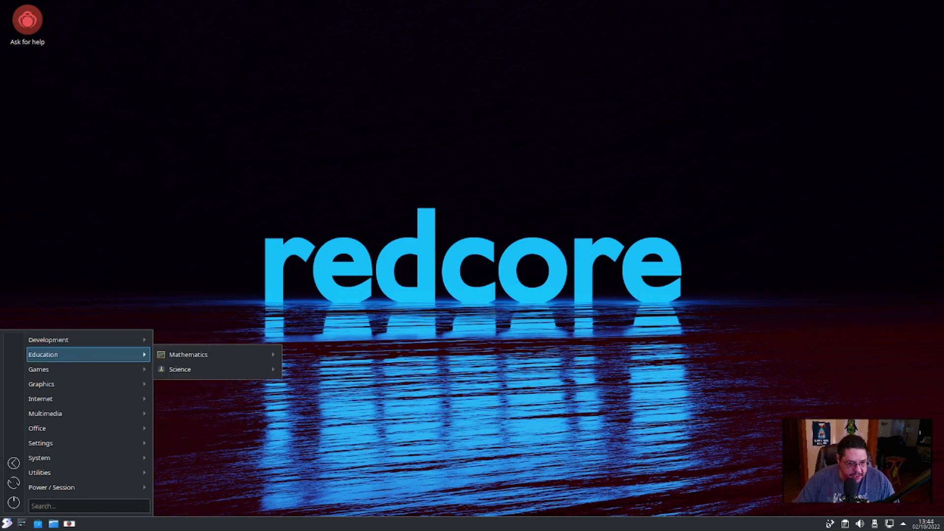
pyautogui.moveTo(188, 354)
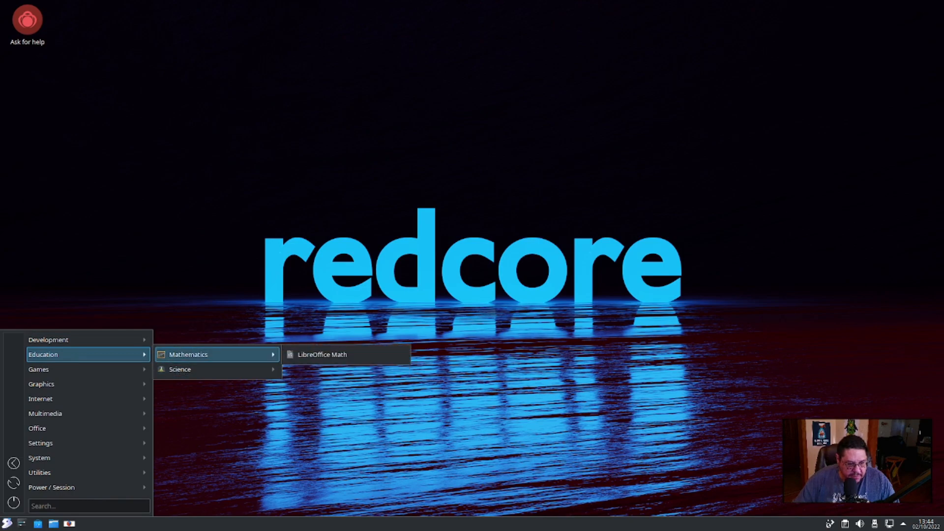
pyautogui.moveTo(179, 368)
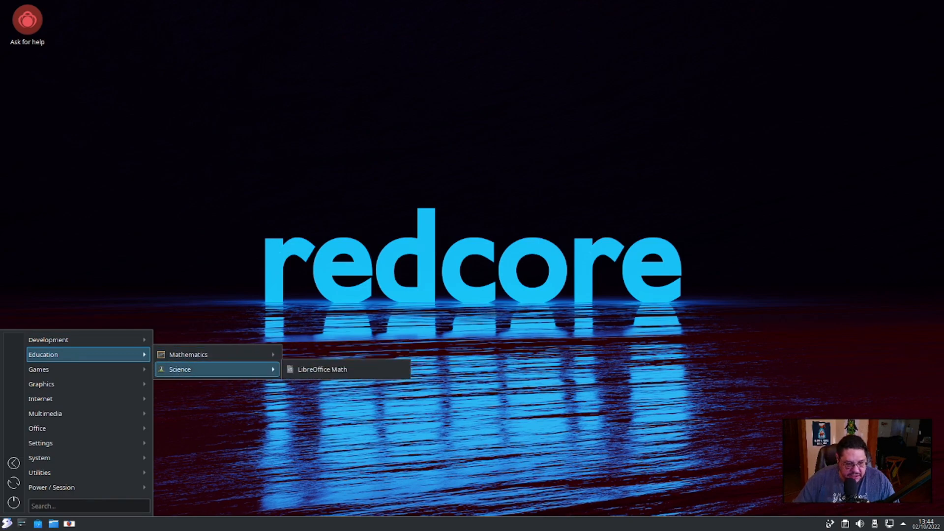
pyautogui.moveTo(38, 368)
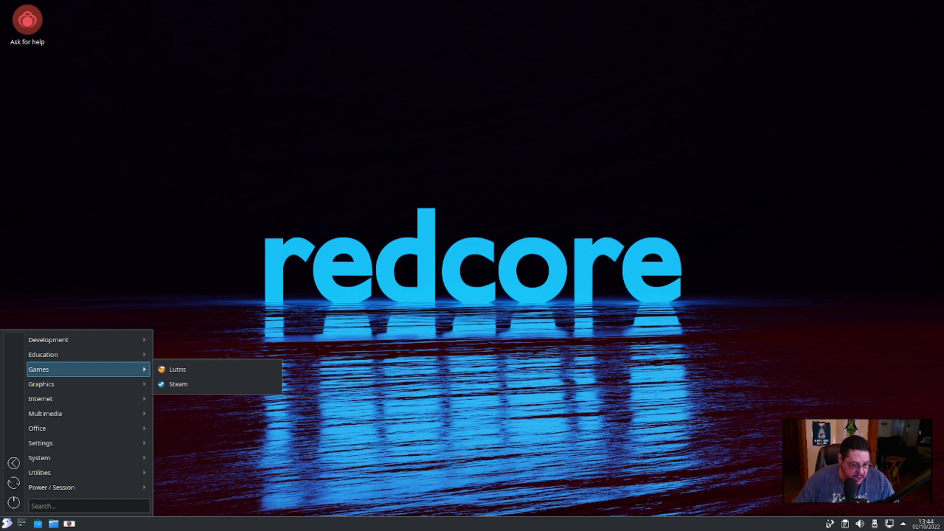
pyautogui.moveTo(178, 385)
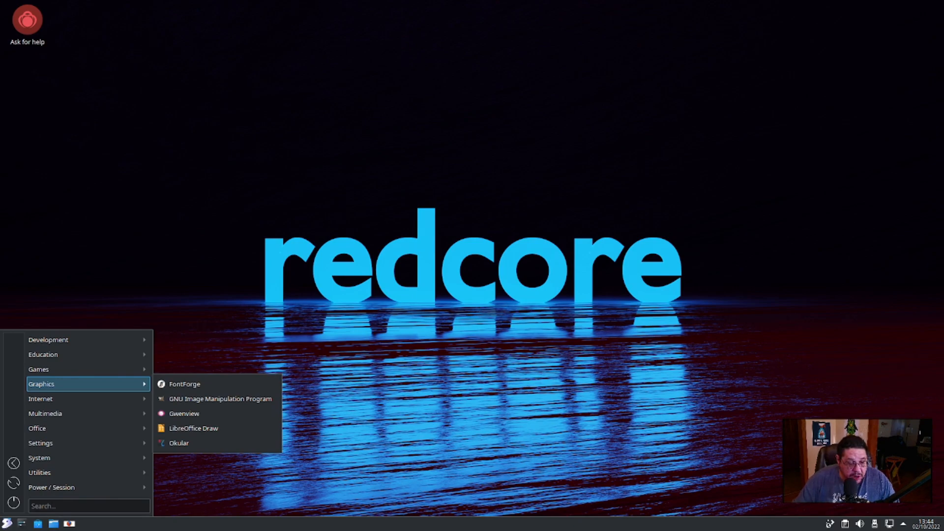
pyautogui.moveTo(41, 398)
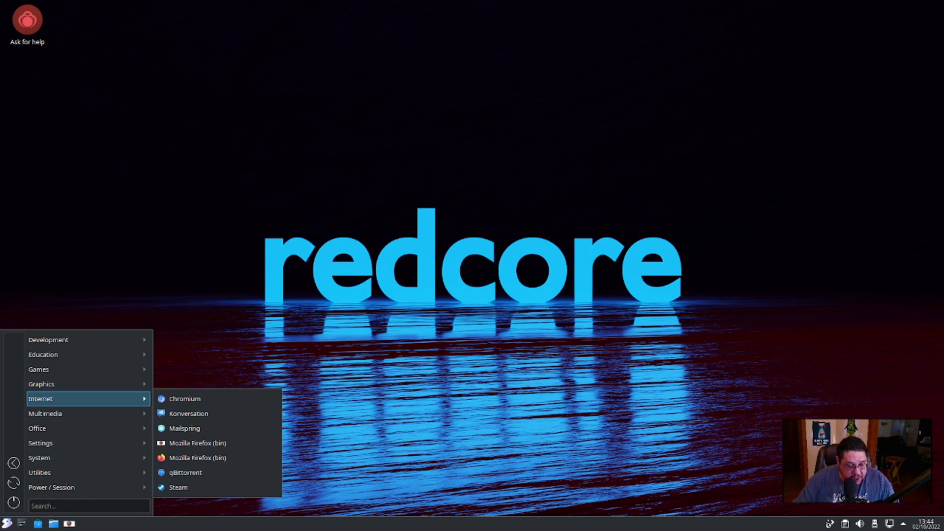
pyautogui.moveTo(36, 427)
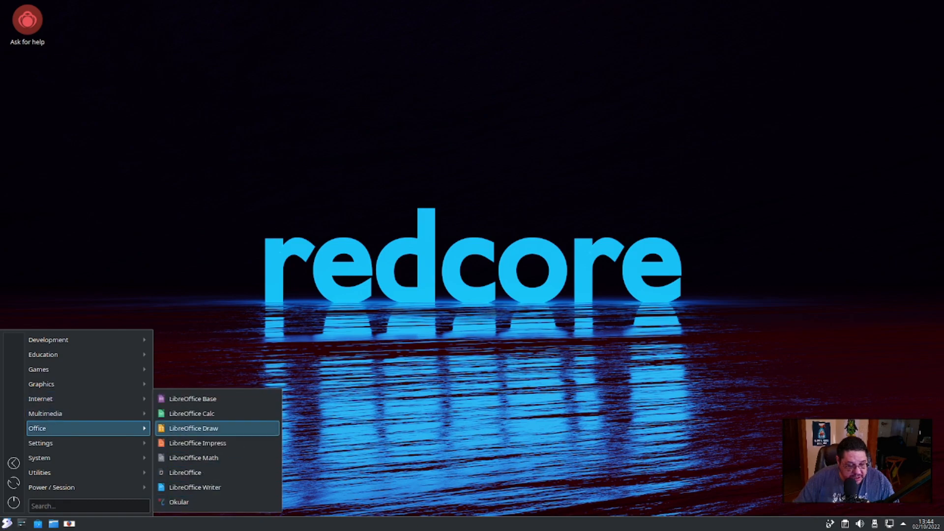
pyautogui.moveTo(40, 398)
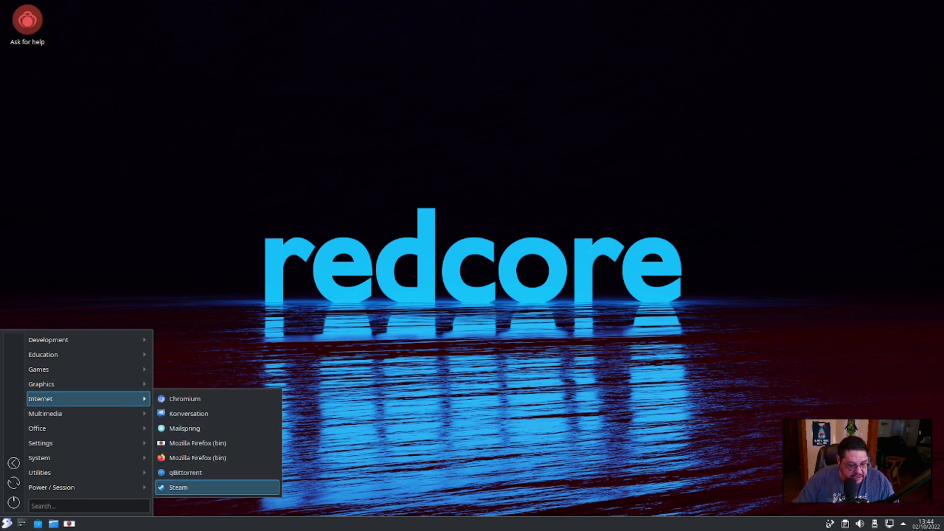
pyautogui.moveTo(44, 413)
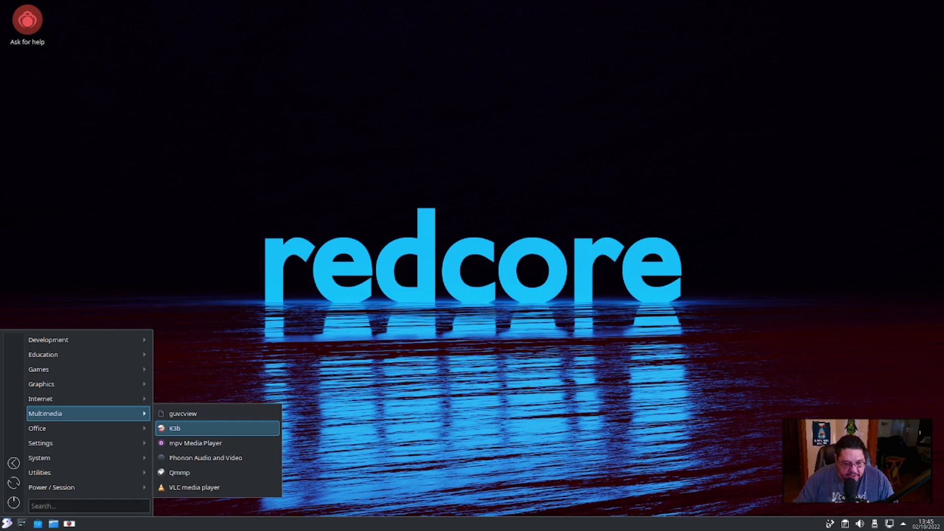
pyautogui.moveTo(194, 443)
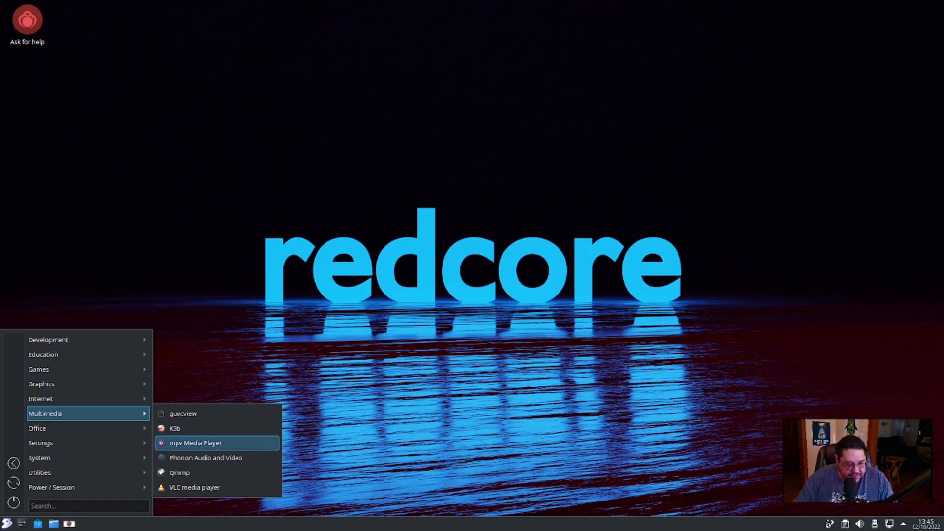
pyautogui.moveTo(216, 457)
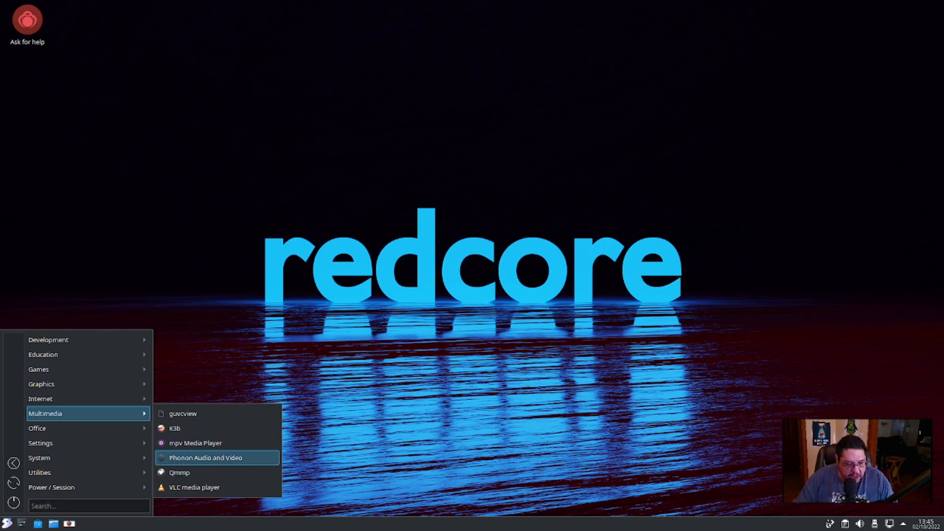
pyautogui.moveTo(179, 471)
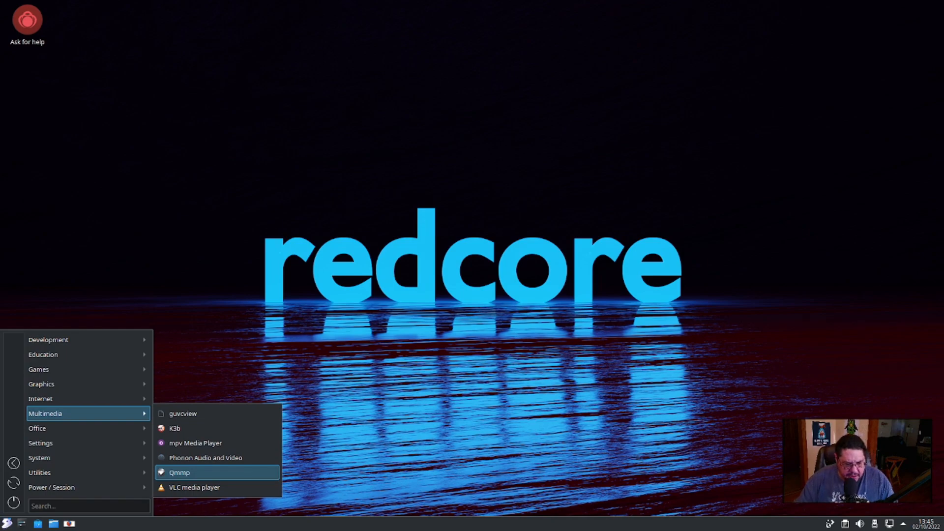
pyautogui.moveTo(194, 486)
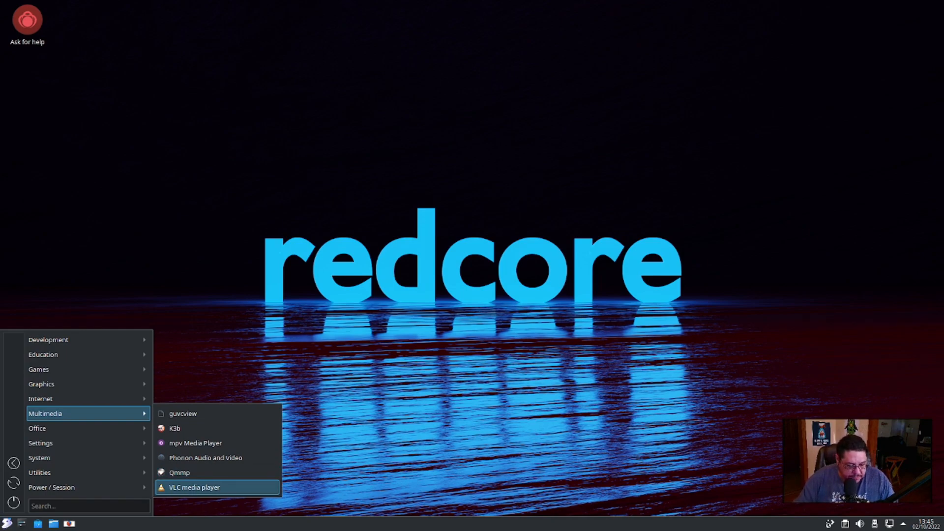
pyautogui.moveTo(204, 457)
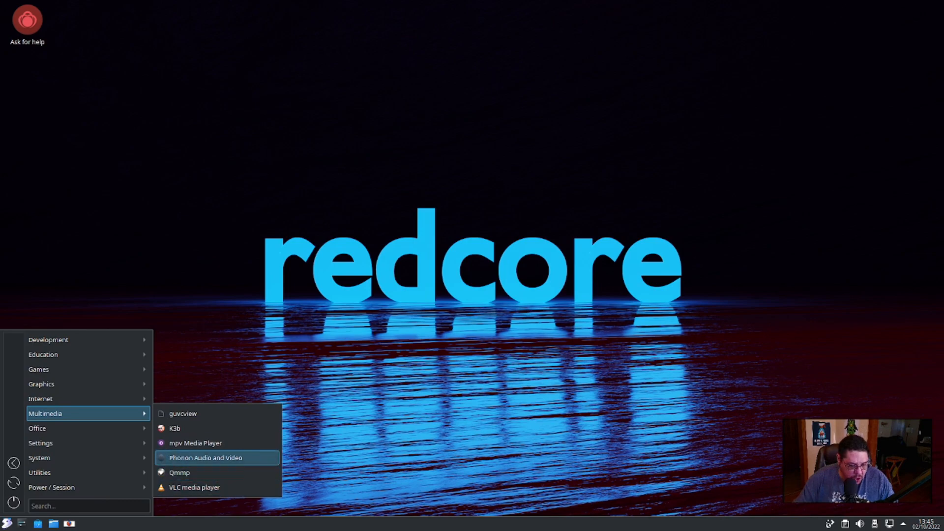
pyautogui.moveTo(193, 487)
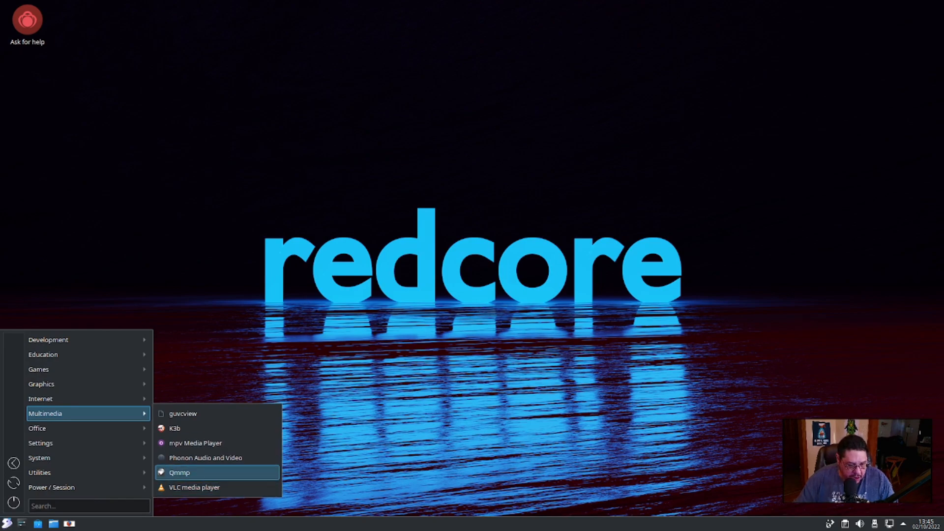
pyautogui.moveTo(194, 486)
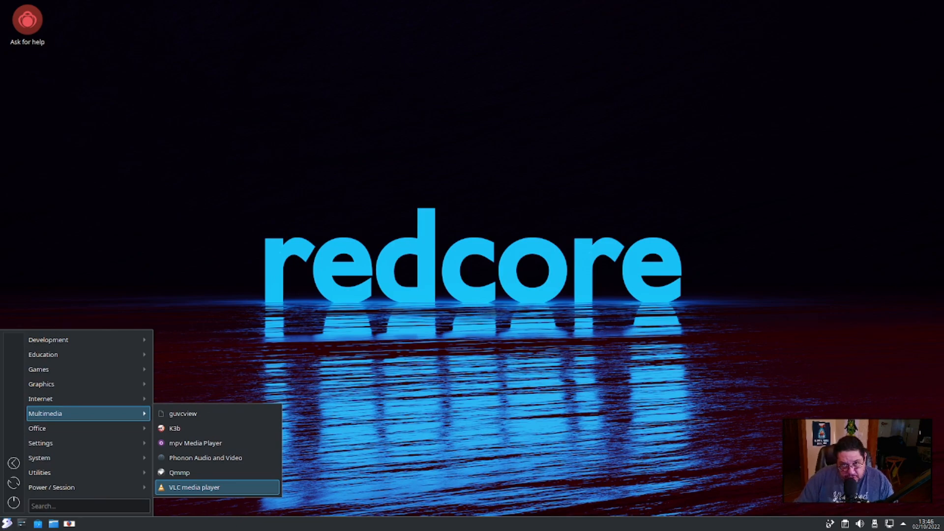
pyautogui.moveTo(204, 457)
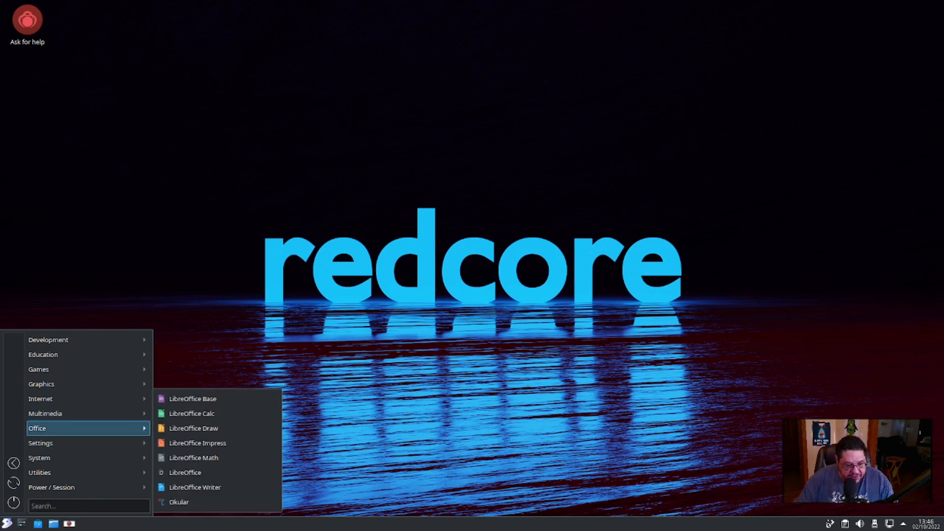
pyautogui.moveTo(194, 486)
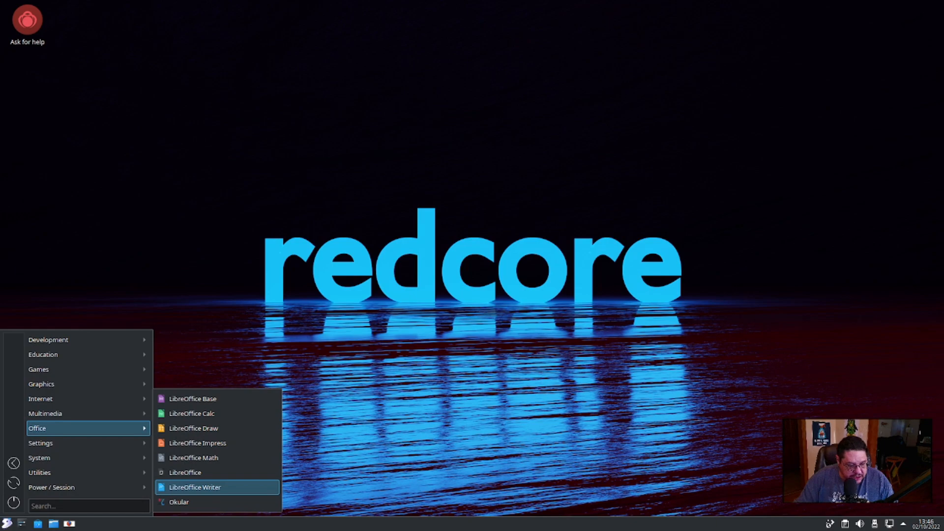
pyautogui.moveTo(41, 442)
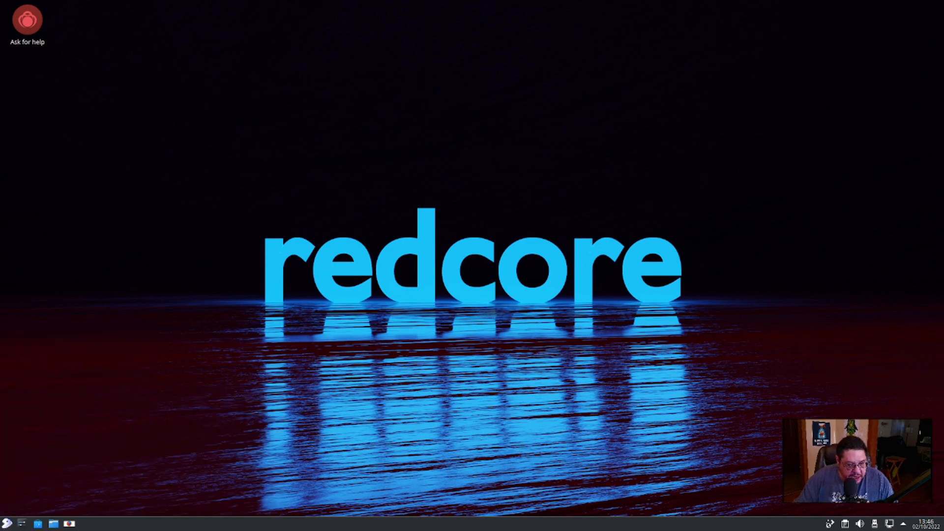
# Launch System Settings, view its About dialog (version 5.22.5) tabs, and close it
pyautogui.click(37, 522)
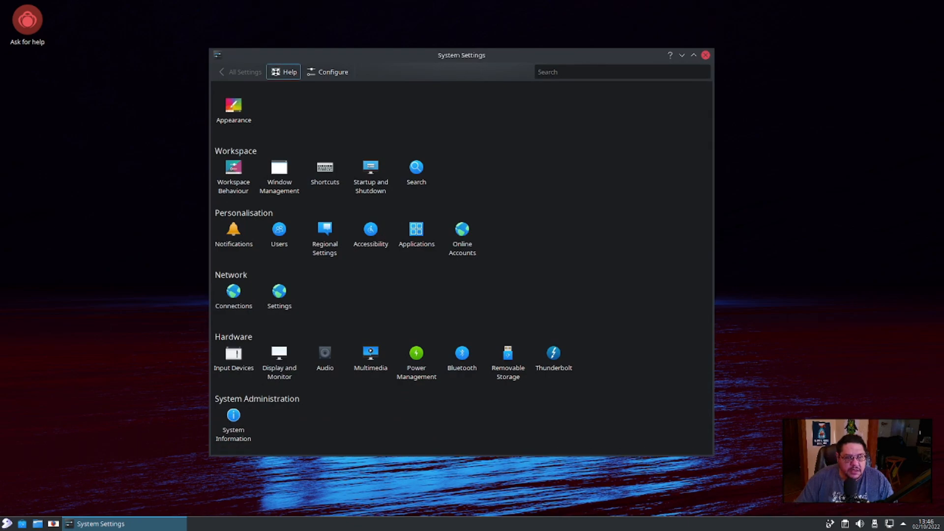
pyautogui.click(289, 72)
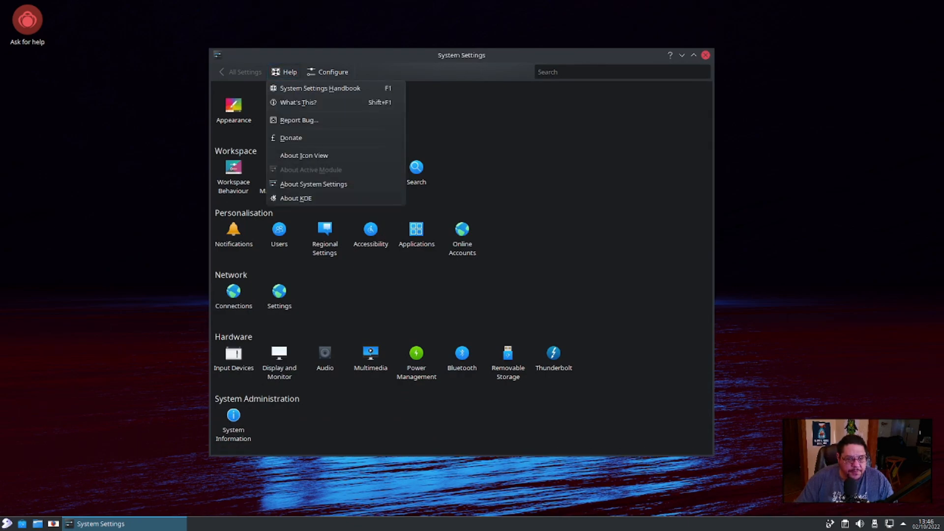
pyautogui.click(312, 184)
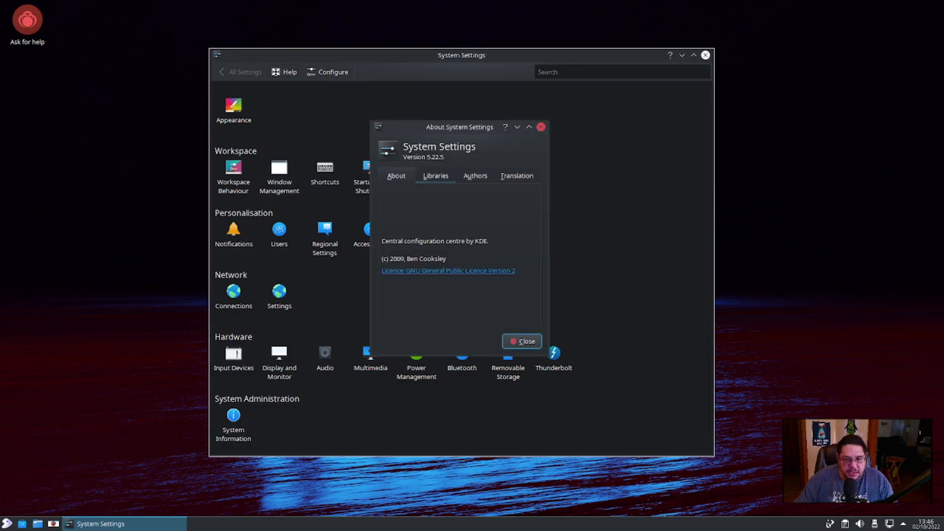
pyautogui.click(395, 175)
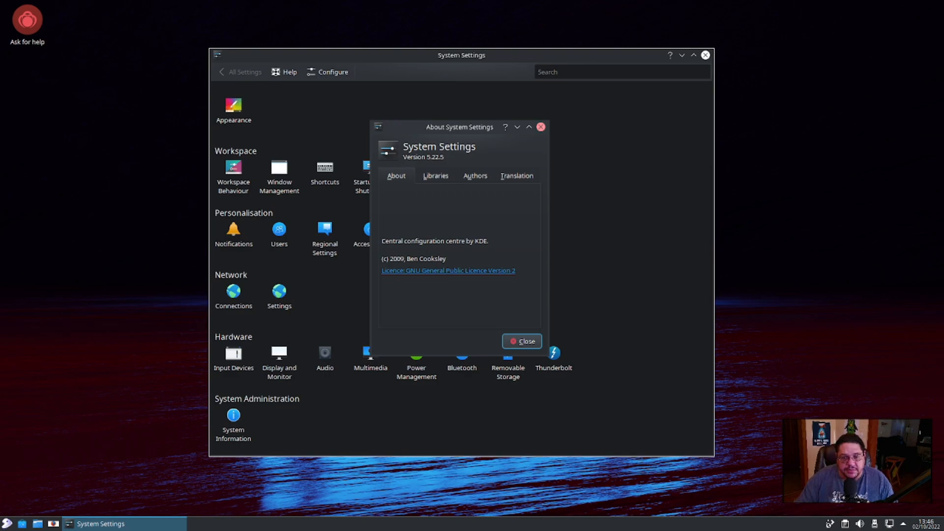
pyautogui.click(521, 341)
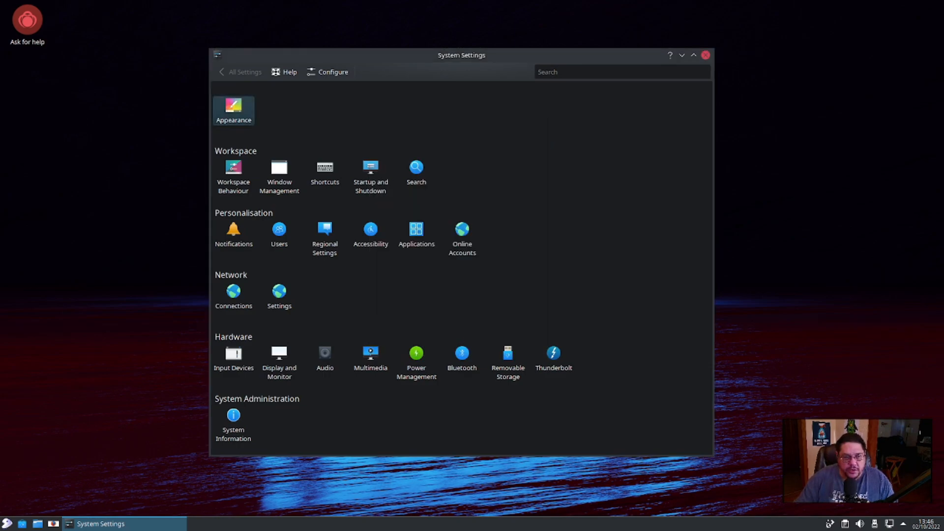
# Glance at Appearance, return to All Settings and show System Information for Redcore Linux Hardened
pyautogui.click(234, 107)
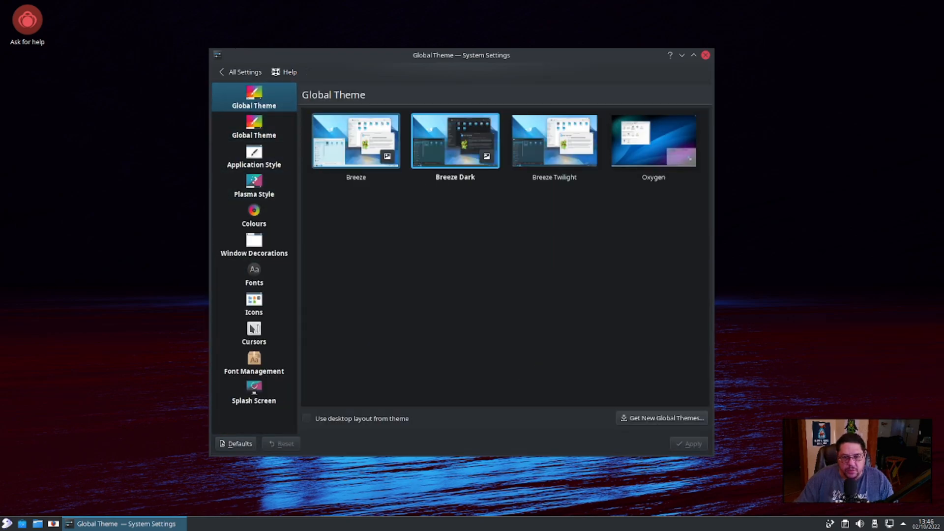
pyautogui.click(240, 72)
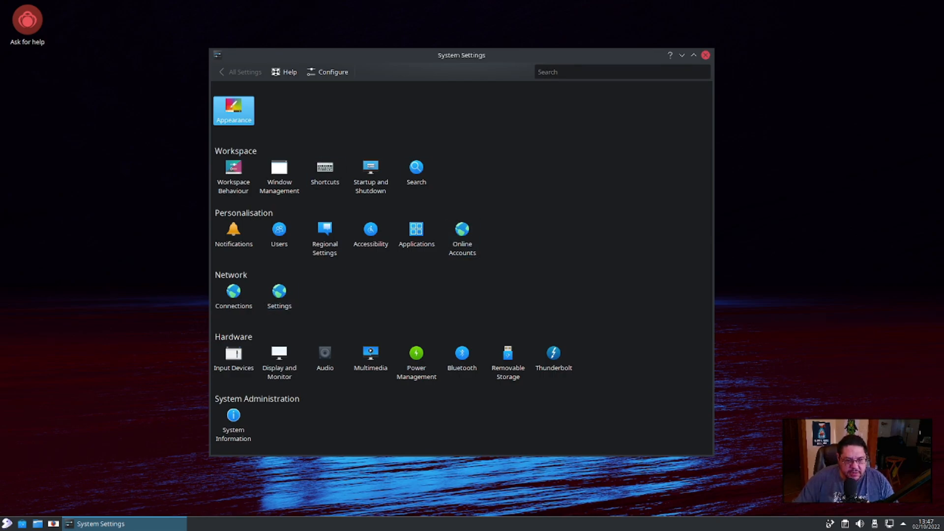
pyautogui.moveTo(233, 234)
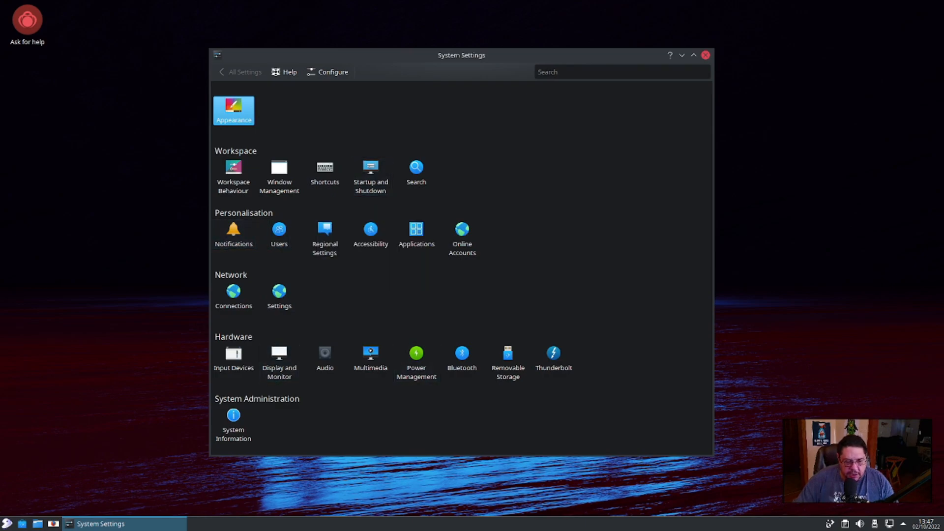
pyautogui.click(278, 358)
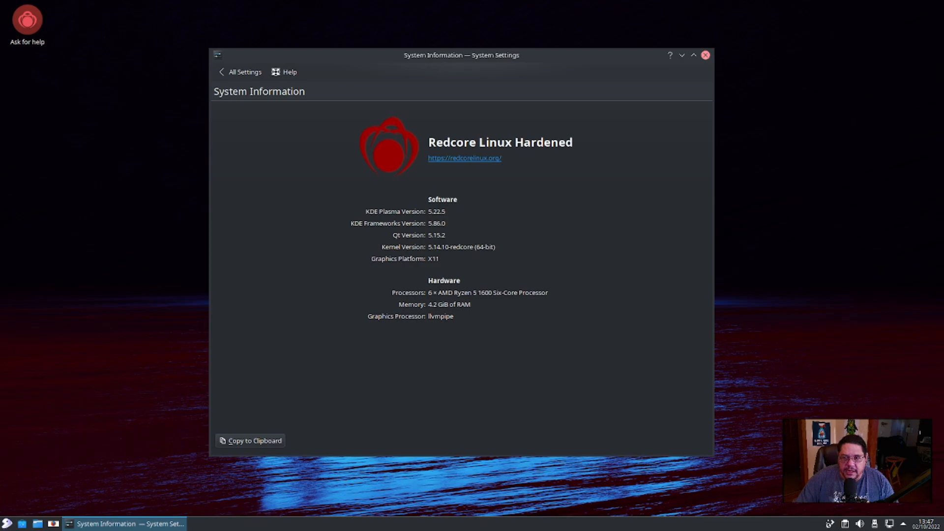
# Close System Settings and browse the launcher's System category (Discover, Htop, Info Centre)
pyautogui.click(704, 55)
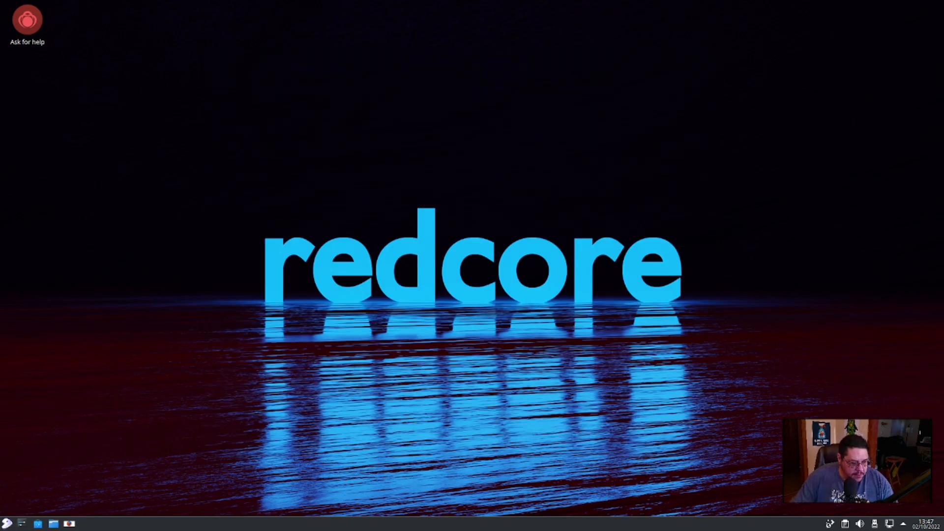
pyautogui.click(8, 522)
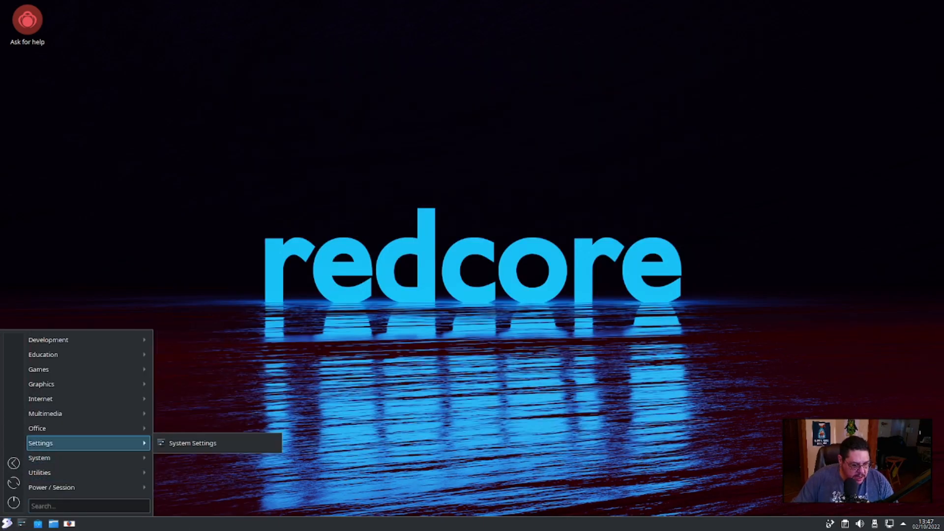
pyautogui.moveTo(38, 458)
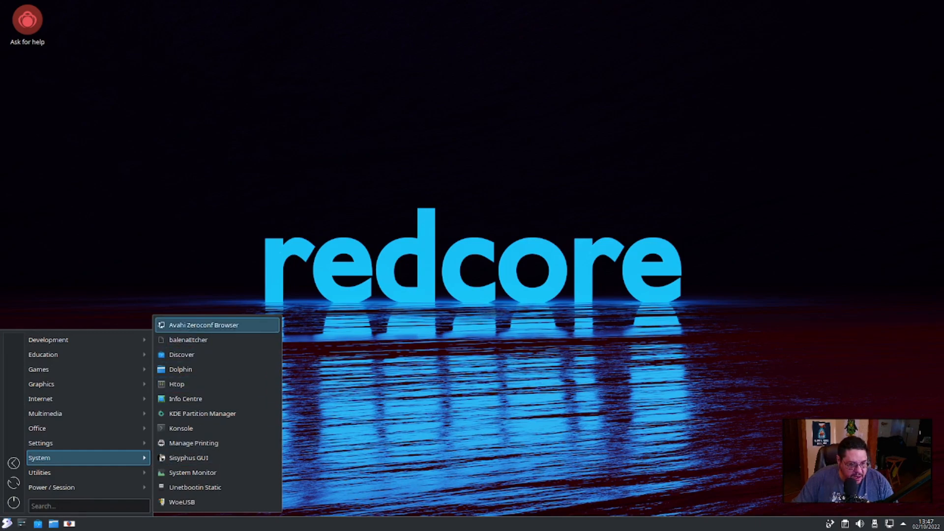
pyautogui.moveTo(188, 339)
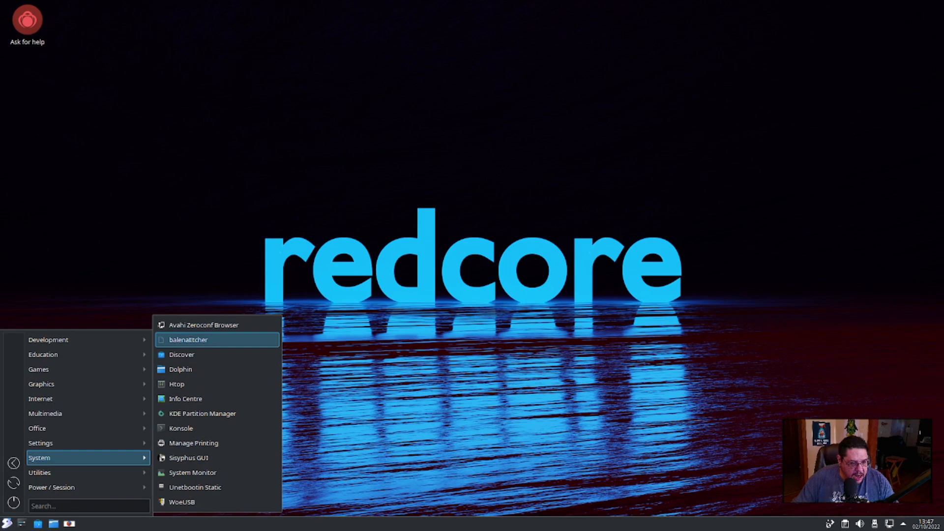
pyautogui.moveTo(182, 354)
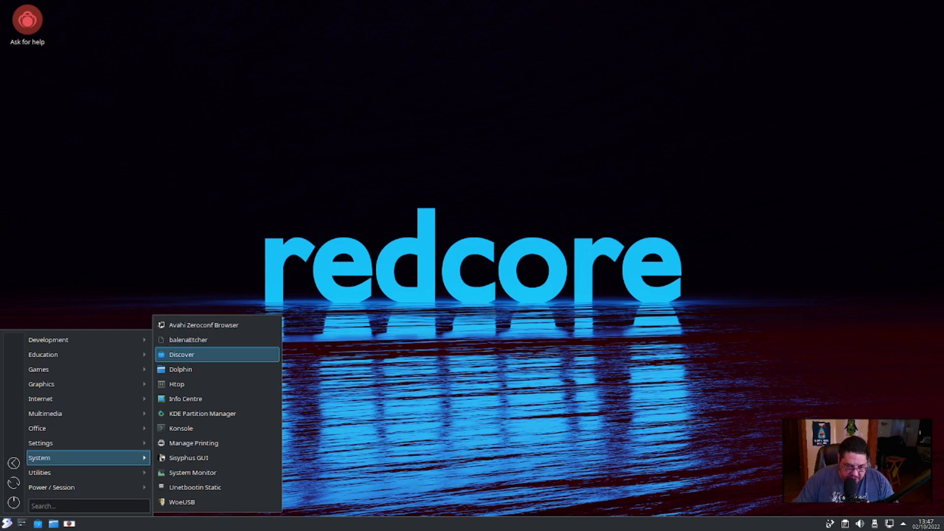
pyautogui.moveTo(176, 384)
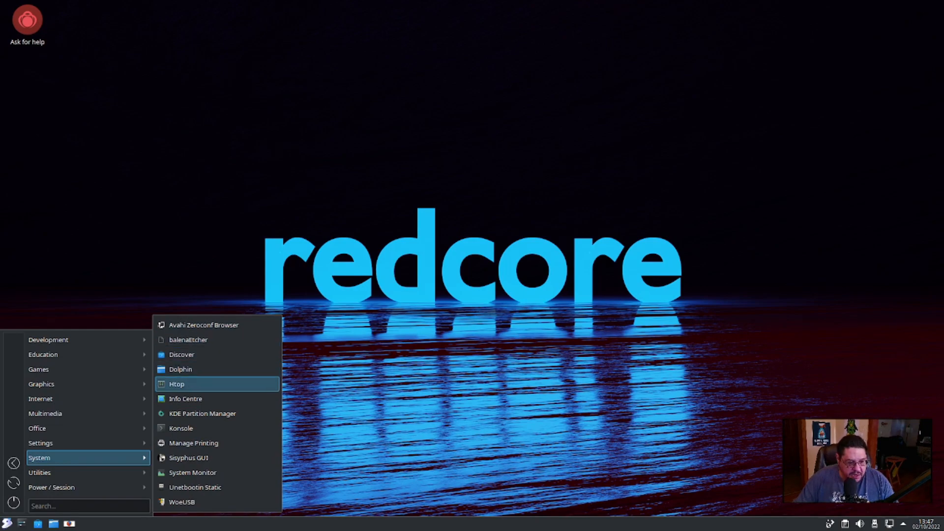
pyautogui.click(176, 383)
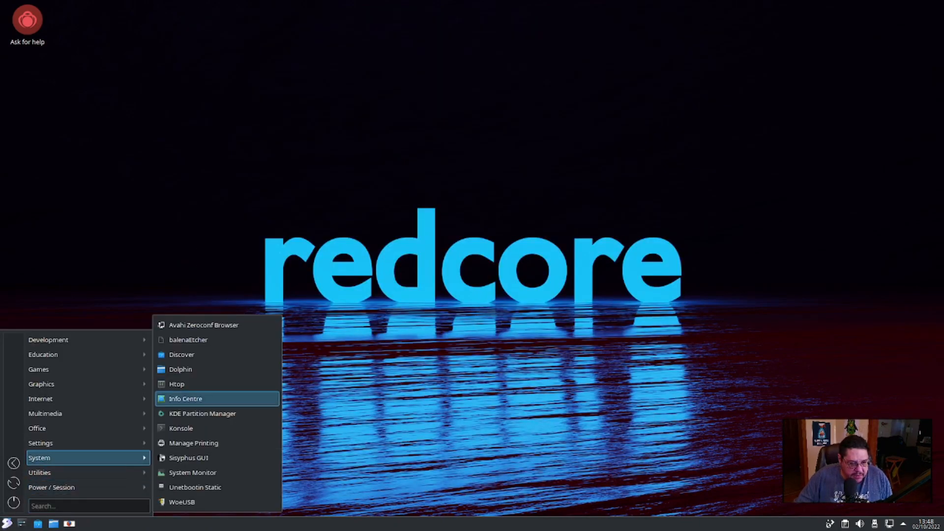
pyautogui.moveTo(202, 414)
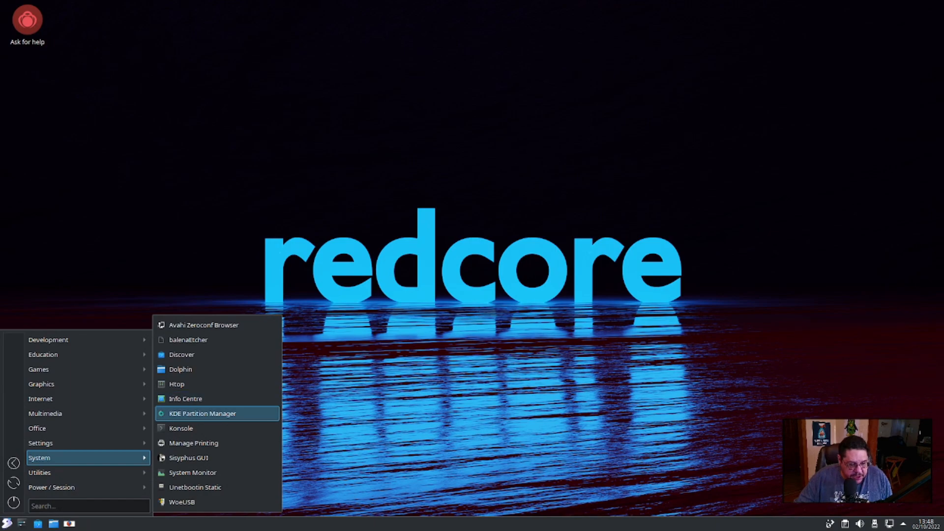
pyautogui.moveTo(180, 428)
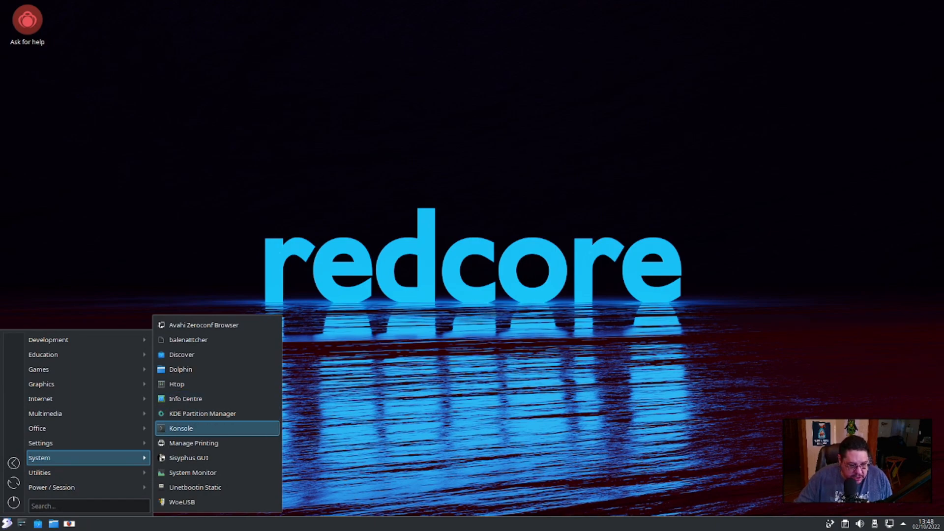
pyautogui.moveTo(192, 473)
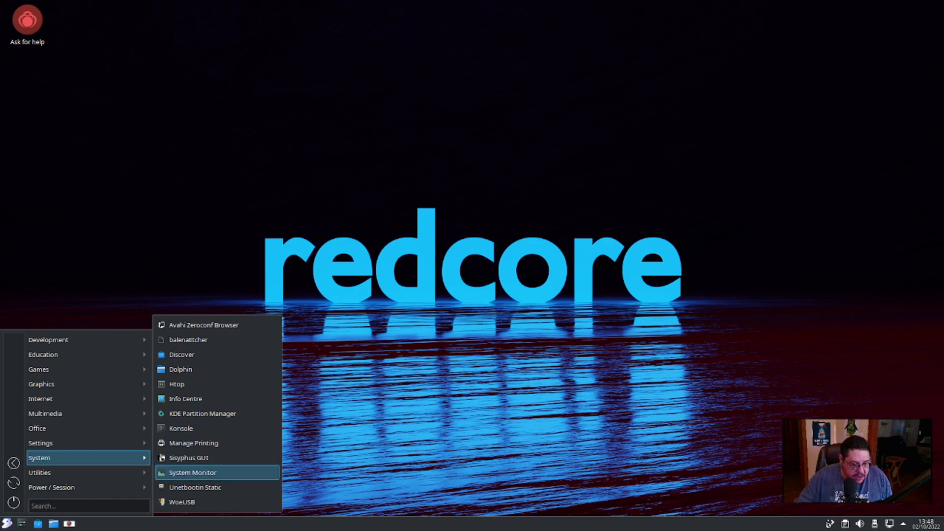
# Launch System Monitor, view its Overview, History and Processes pages, then close it
pyautogui.click(192, 472)
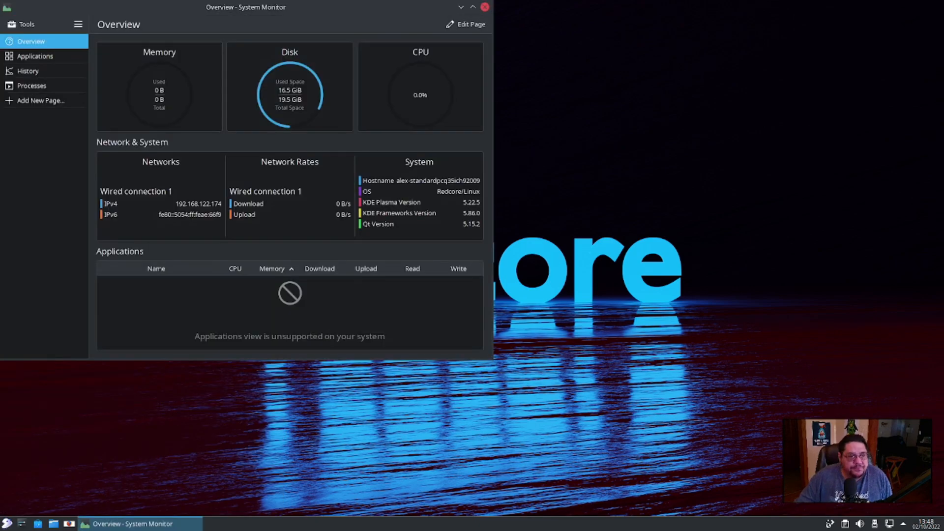
pyautogui.moveTo(246, 7); pyautogui.dragTo(462, 35)
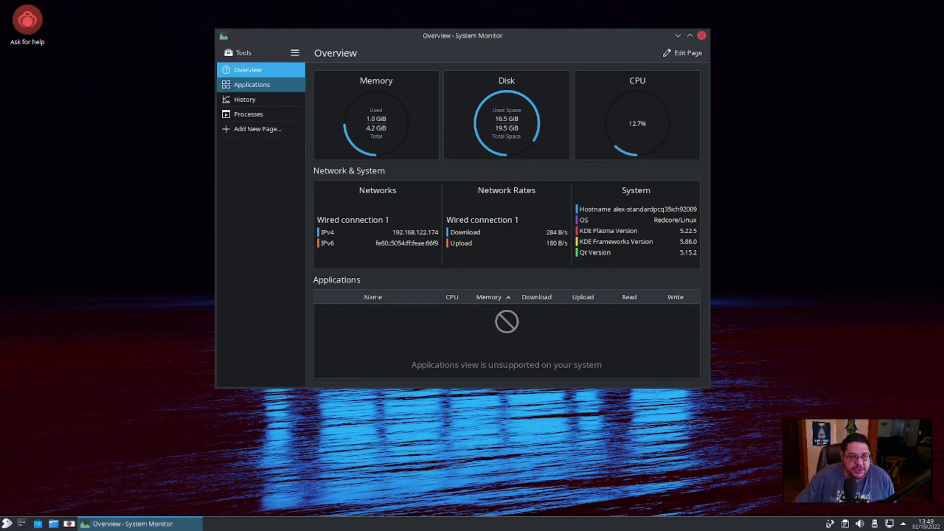
pyautogui.click(245, 99)
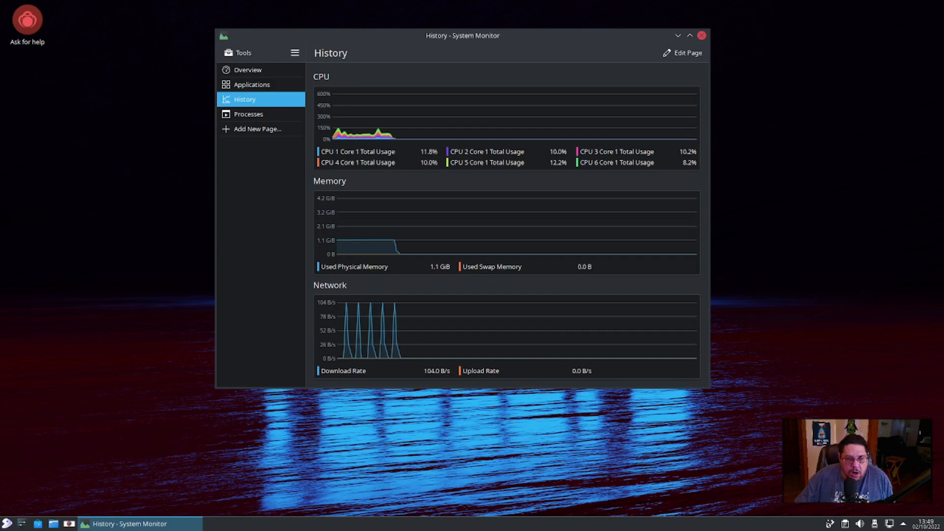
pyautogui.click(248, 114)
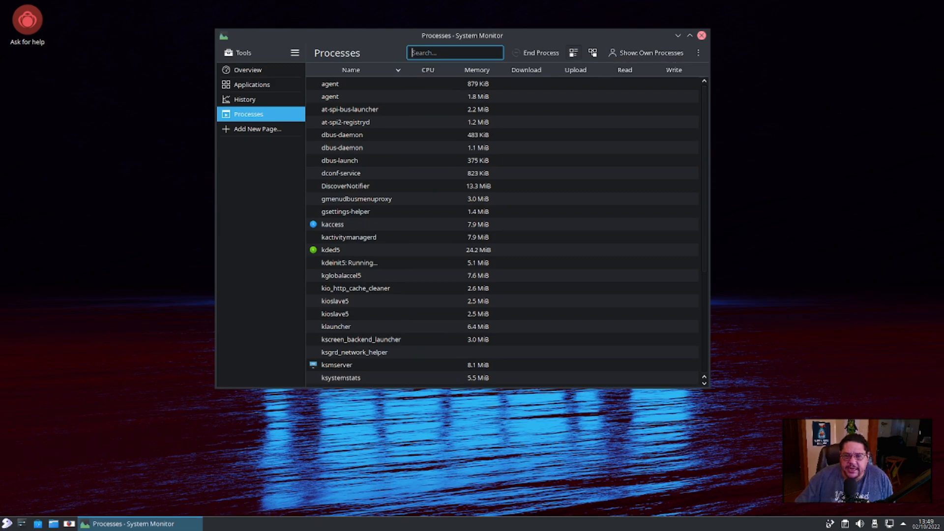
pyautogui.click(689, 36)
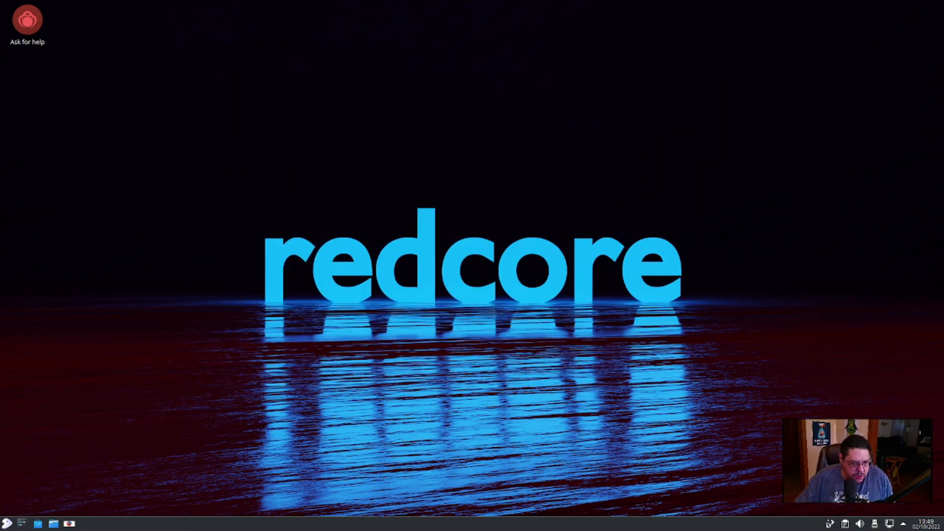